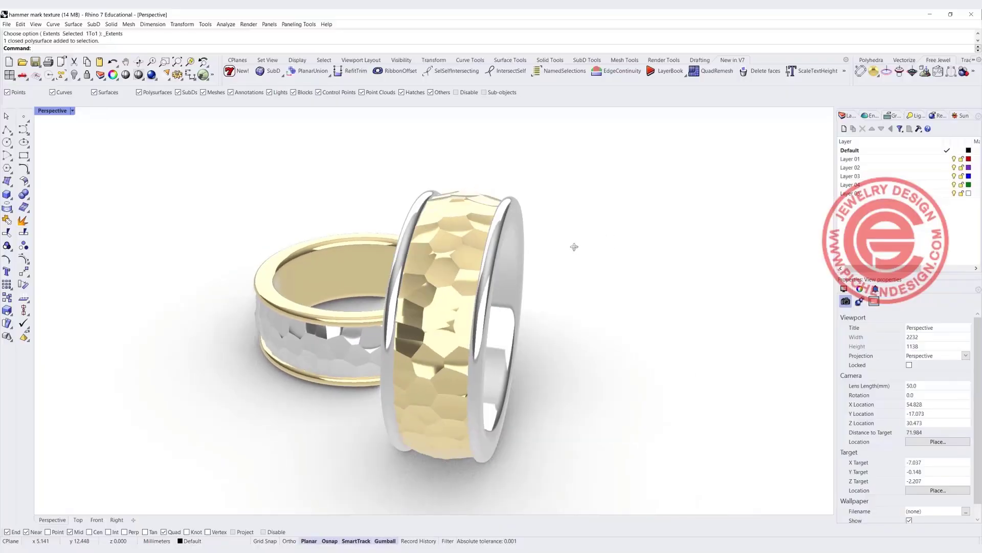
Maximize the Right viewport, hide the sample ring layers and make Layer 01 current
left_click(520, 187)
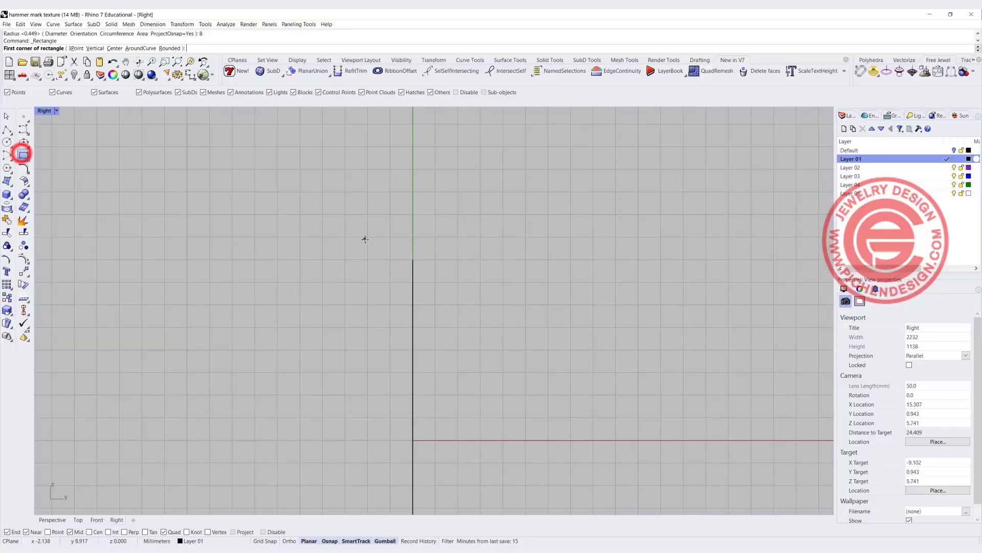
Draw the rectangle profile with half-round arcs at both top ends and a shallow three-point top arc
left_click(413, 257)
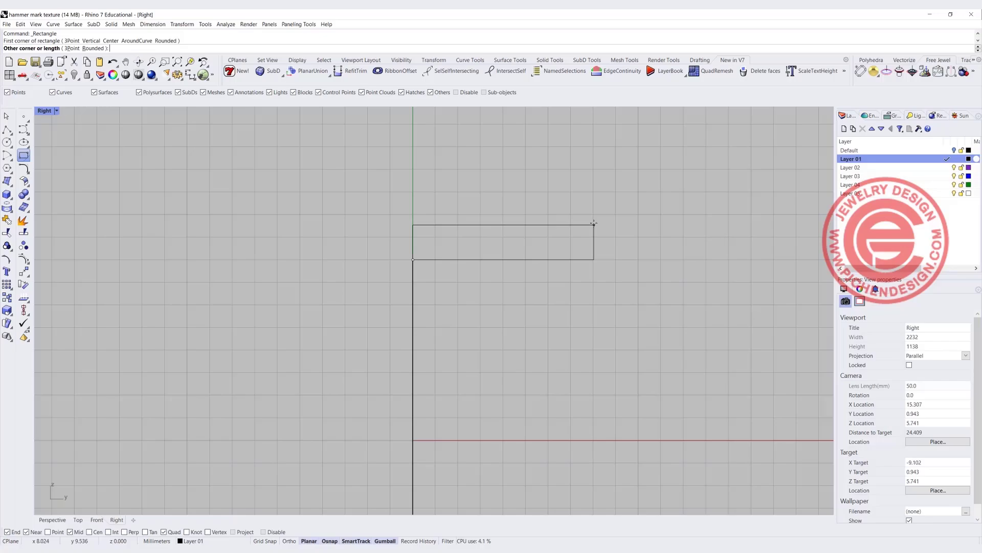
mouse_move(594, 220)
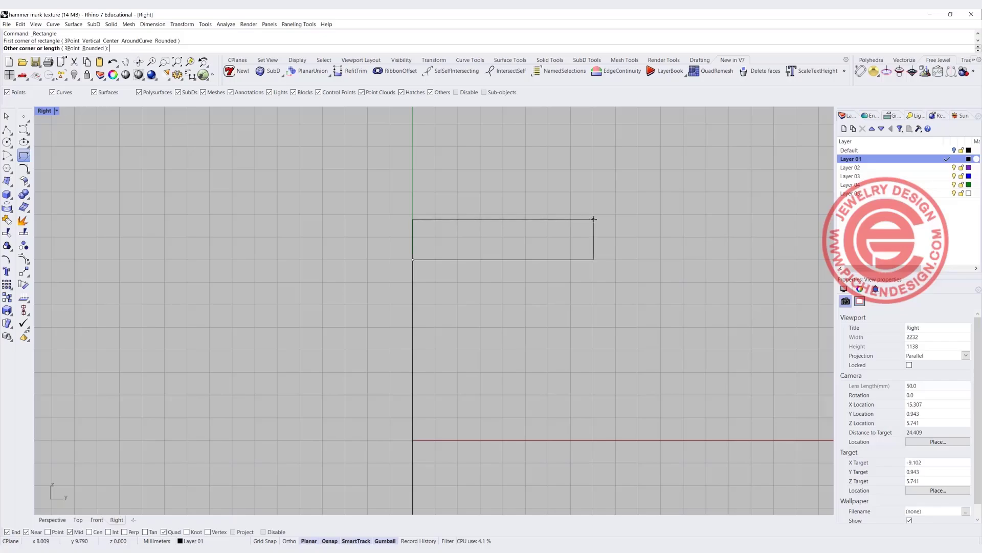
left_click(476, 262)
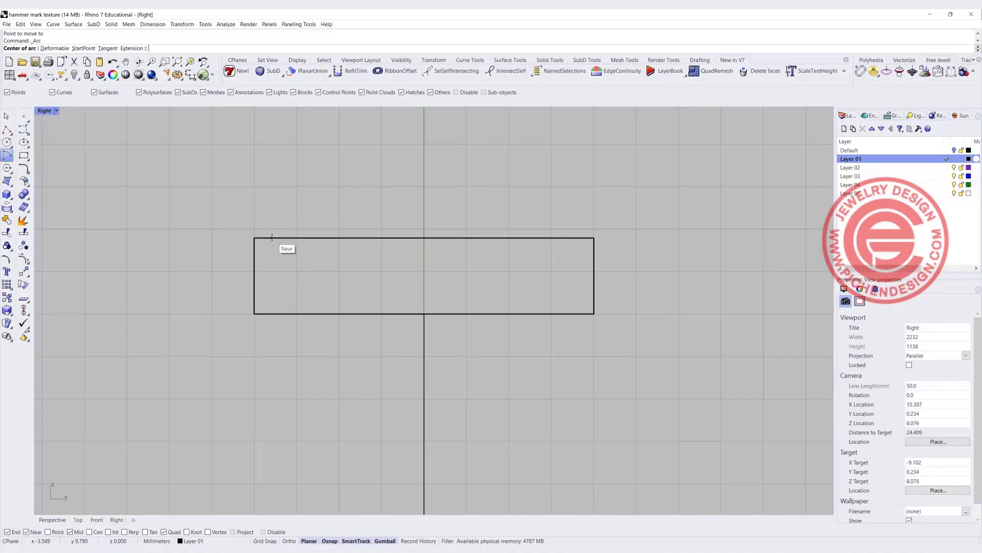
left_click(257, 238)
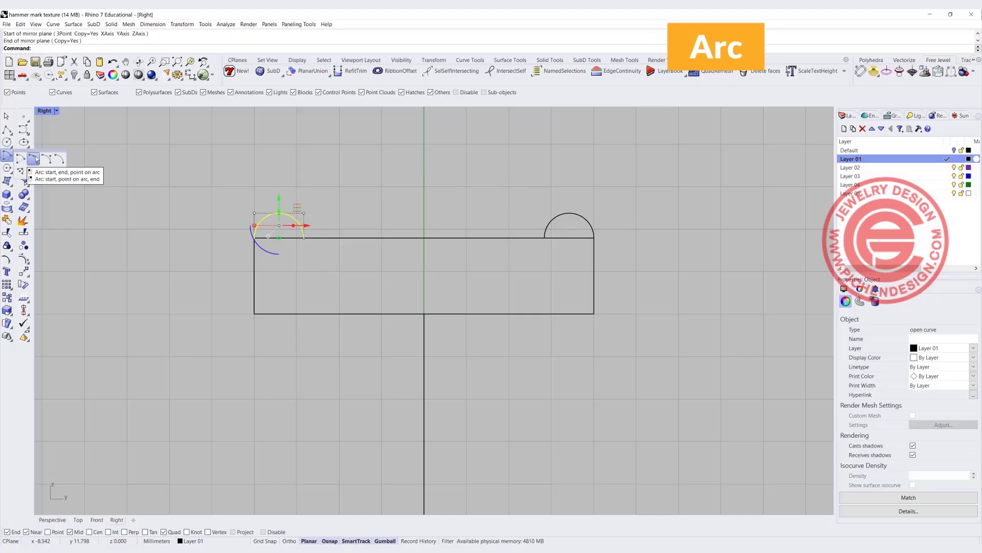
left_click(6, 159)
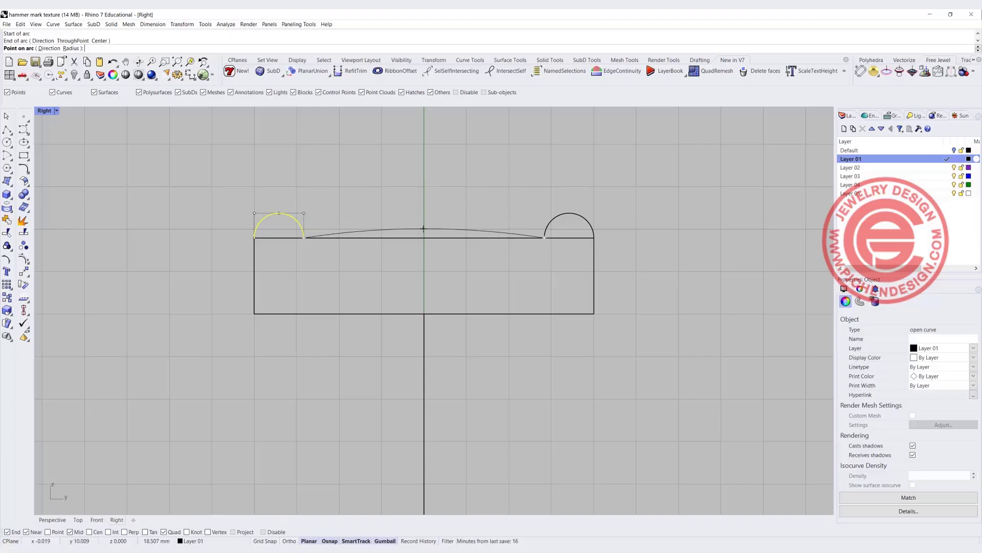
left_click(424, 227)
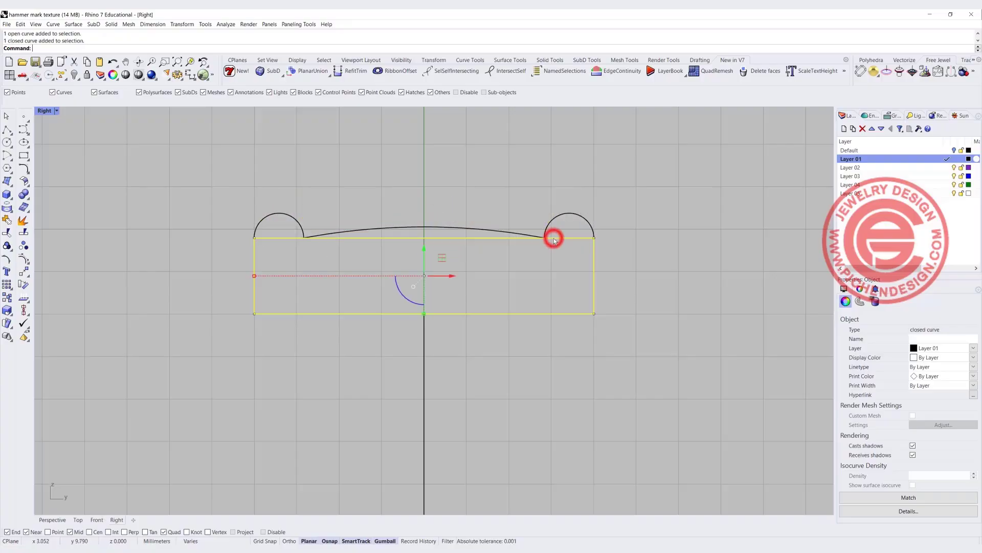
Explode, trim and join the profile, fillet both bottom corners, then explode it into segments
left_click(20, 221)
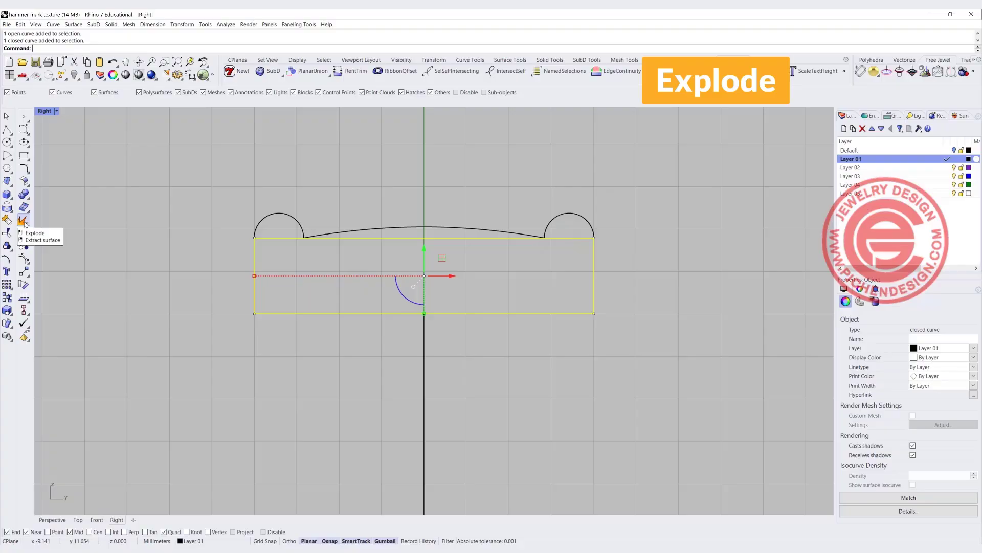
left_click(24, 221)
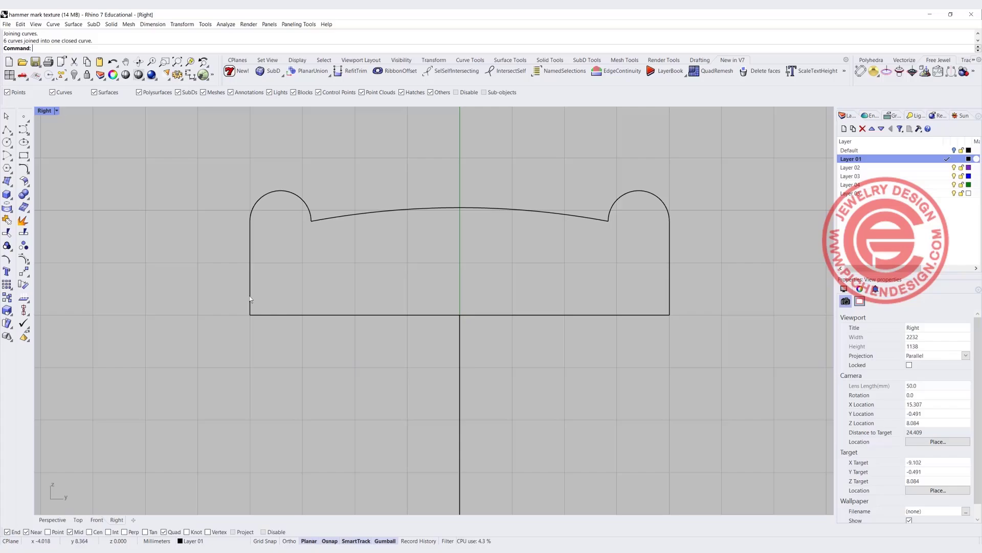
mouse_move(23, 170)
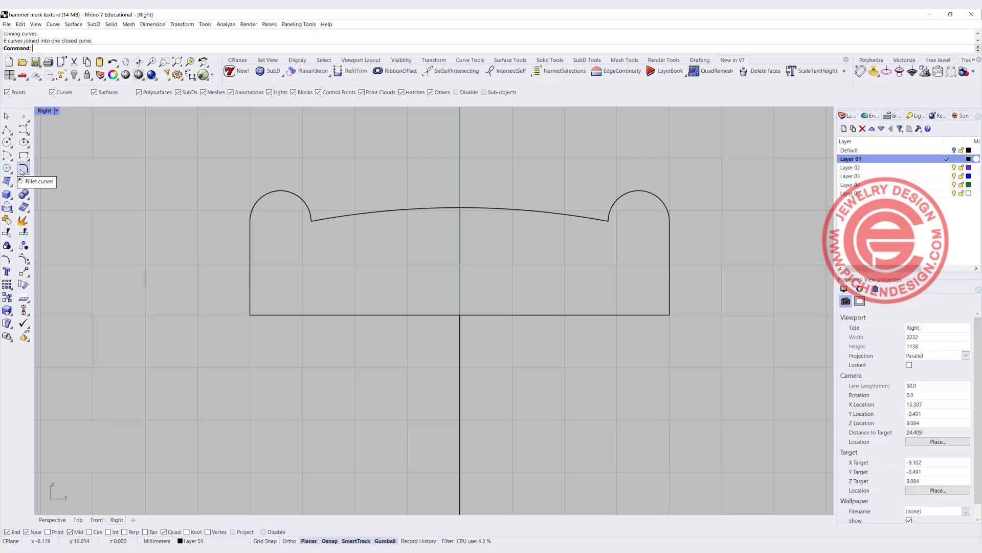
left_click(23, 168)
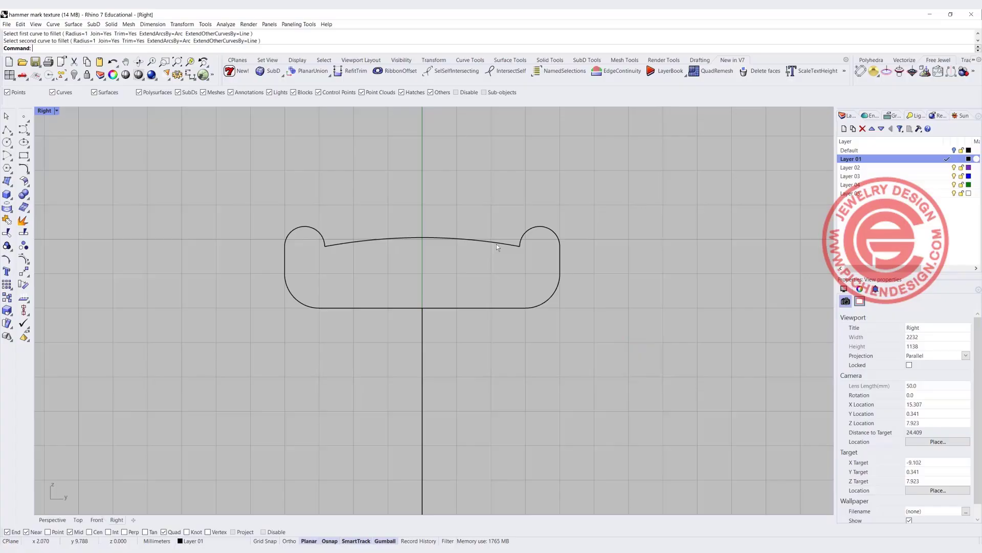
left_click(497, 245)
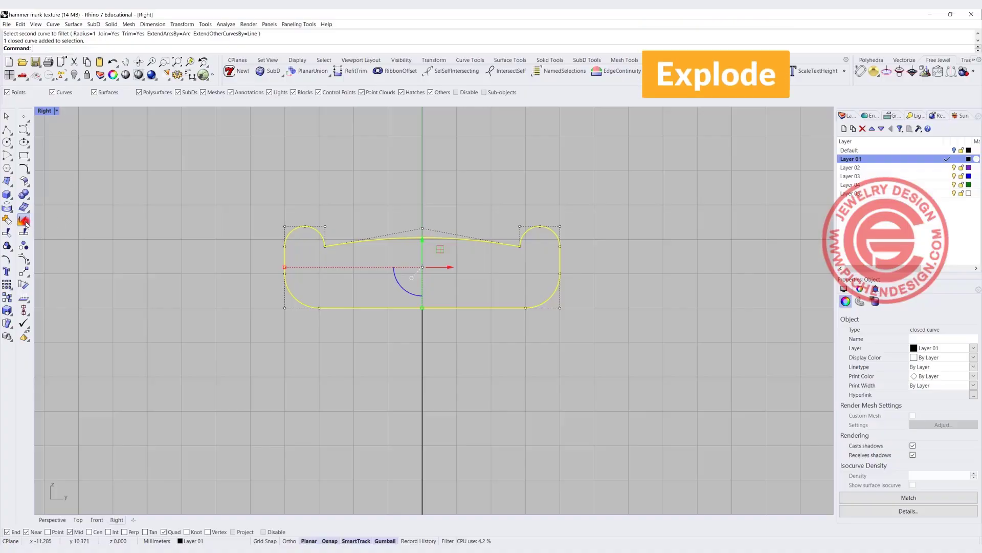
left_click(25, 222)
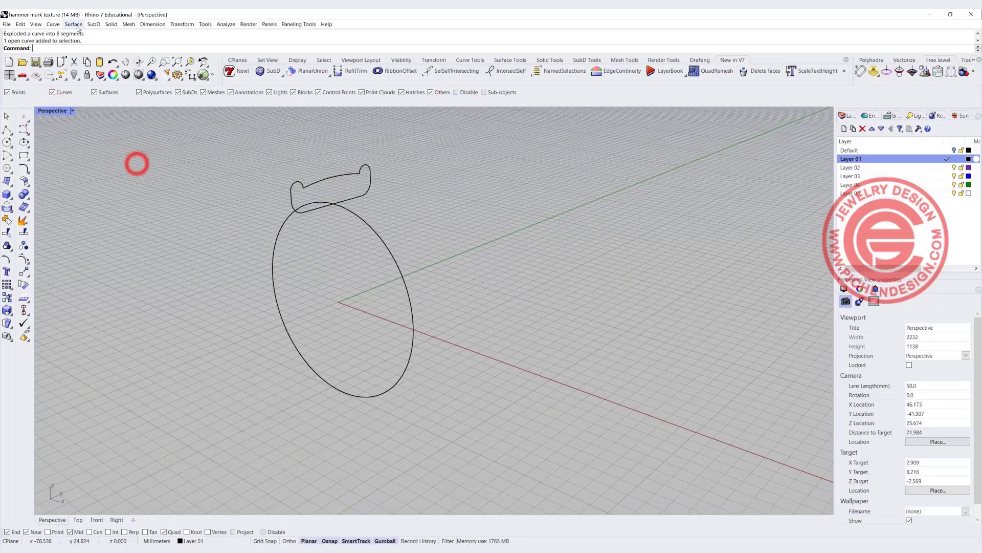
Sweep the profile along the ring circle with Sweep 1 Rail to create the band surface
left_click(73, 24)
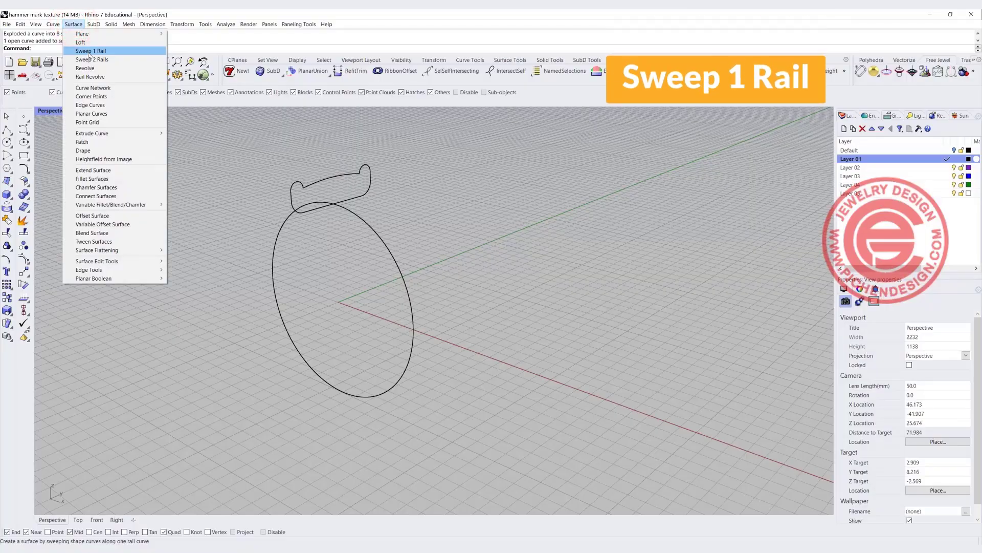
left_click(90, 51)
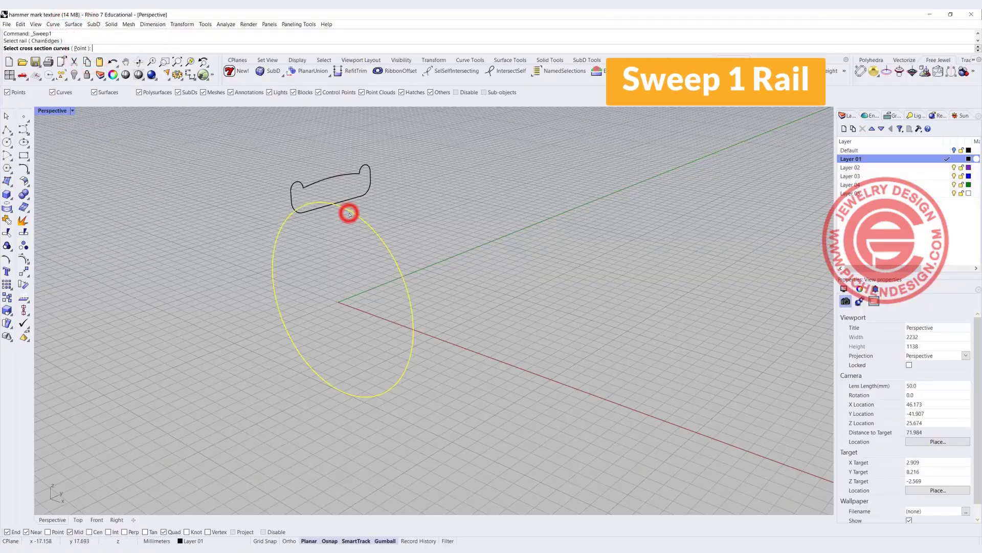
left_click(349, 213)
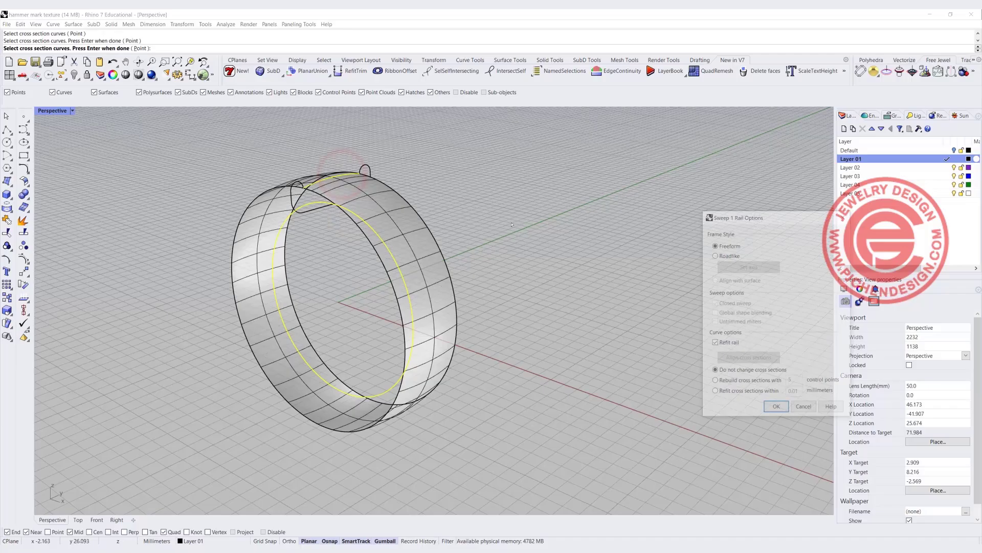
left_click(776, 406)
type("Crease")
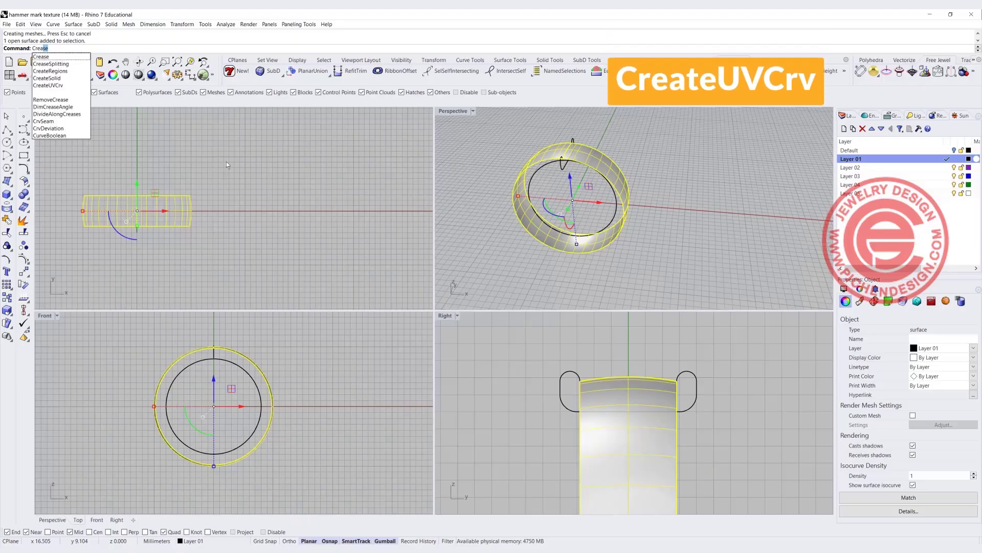
mouse_move(47, 86)
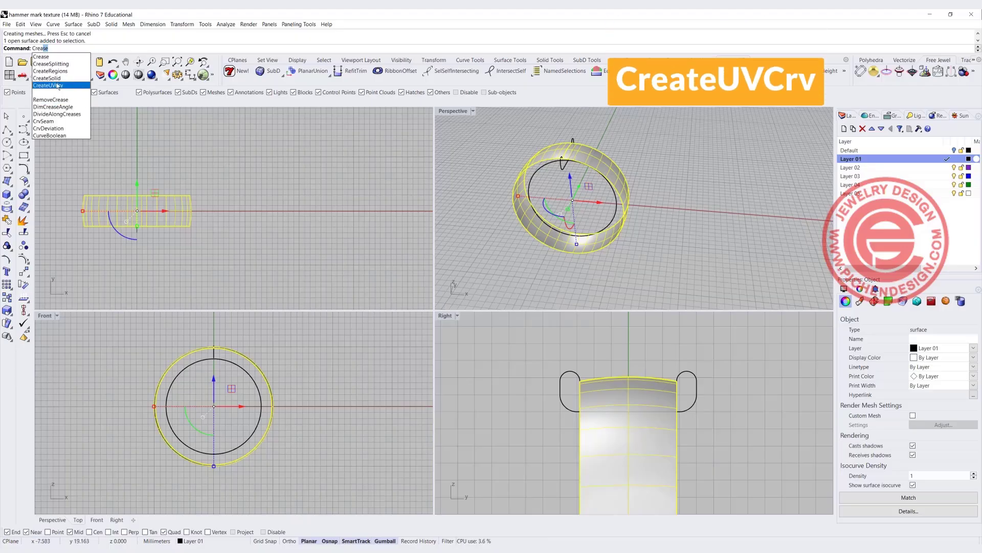
Generate the ring band's flat UV boundary curve with CreateUVCrv
left_click(48, 85)
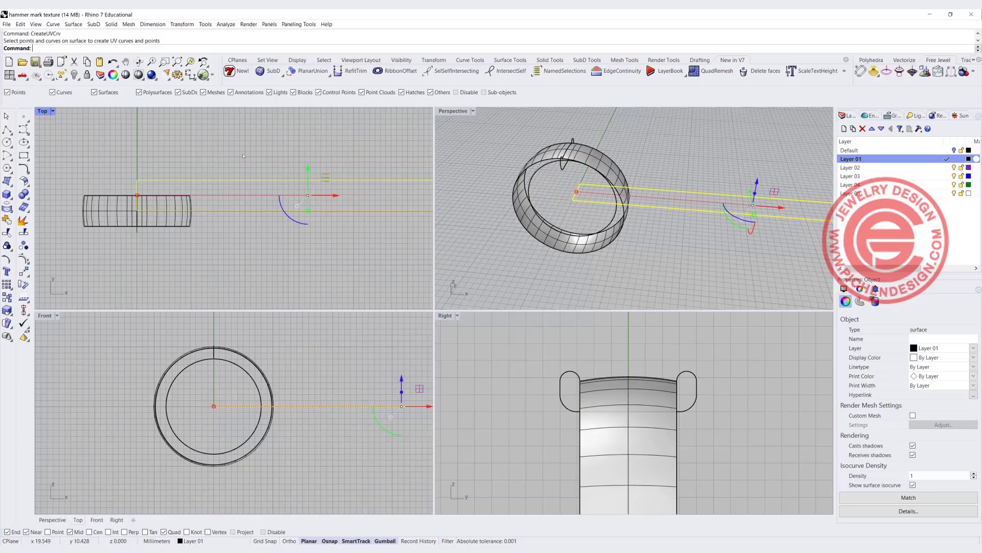
left_click(326, 182)
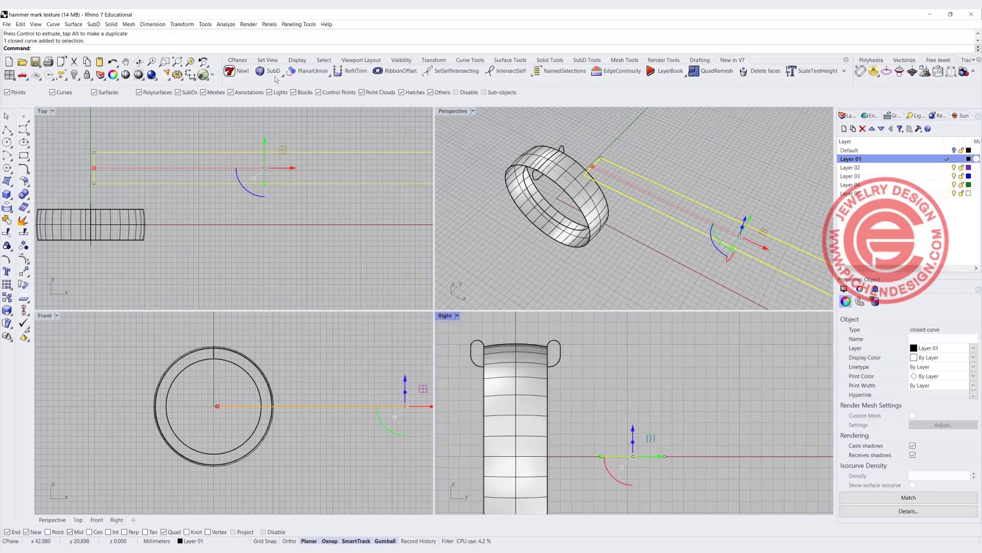
Extrude the UV curve straight into a thin slab and maximize the Perspective view
left_click(111, 25)
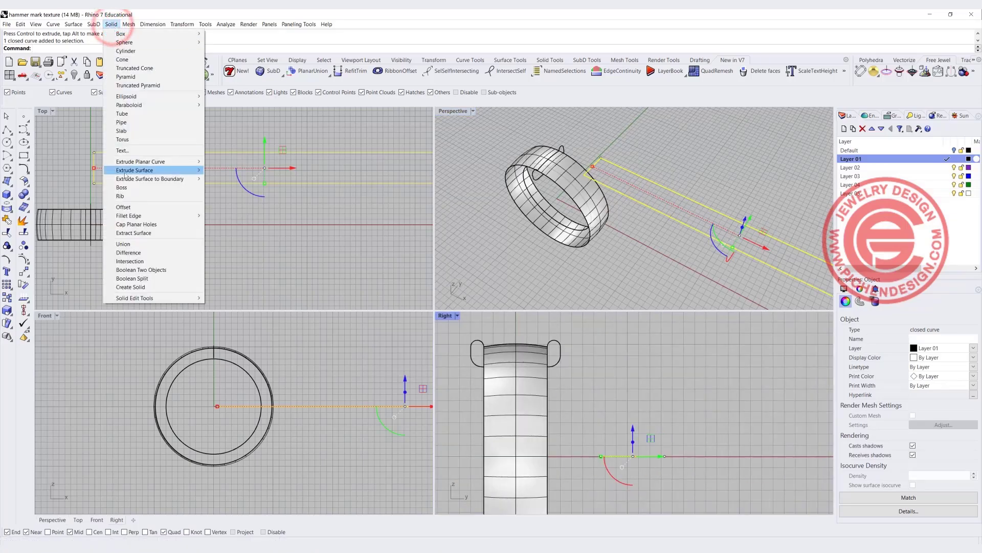
mouse_move(141, 162)
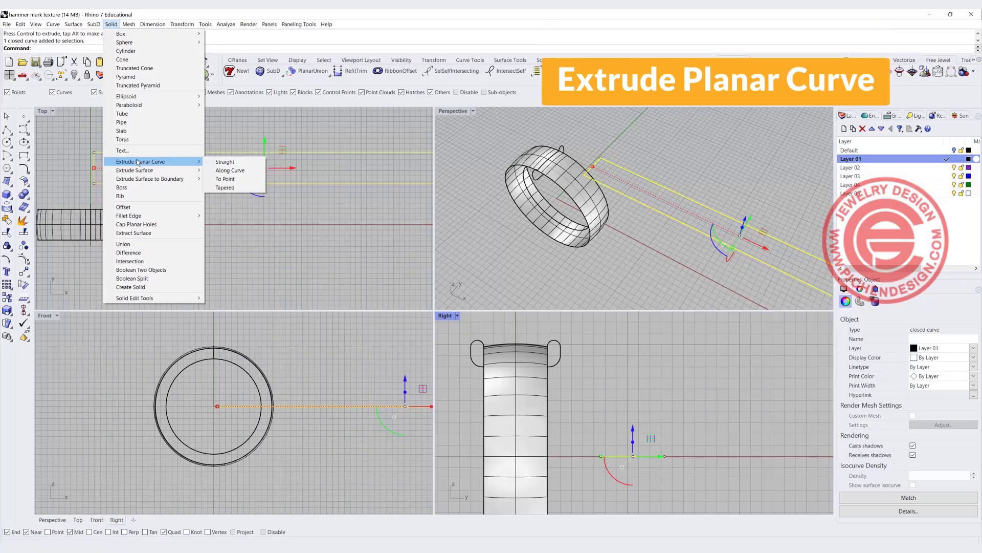
mouse_move(224, 162)
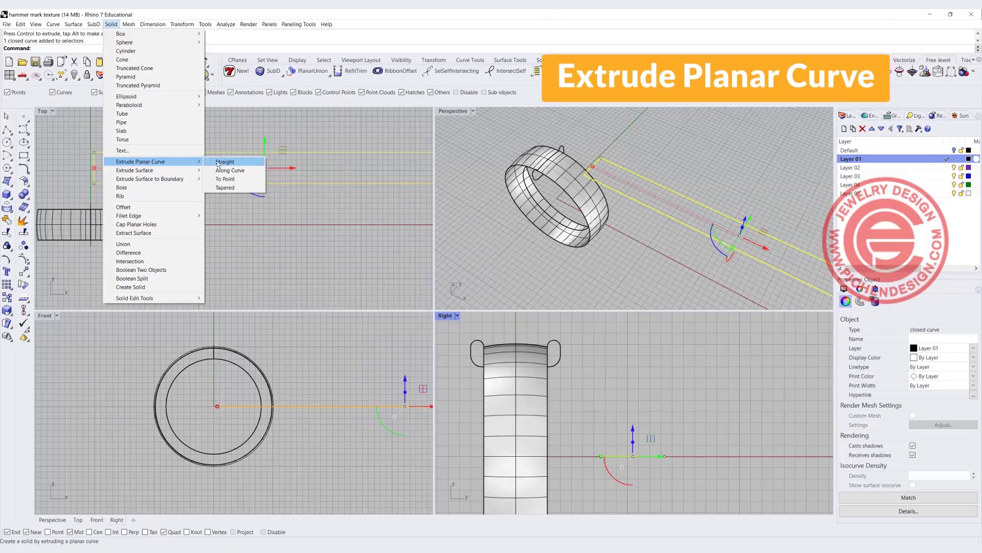
left_click(224, 161)
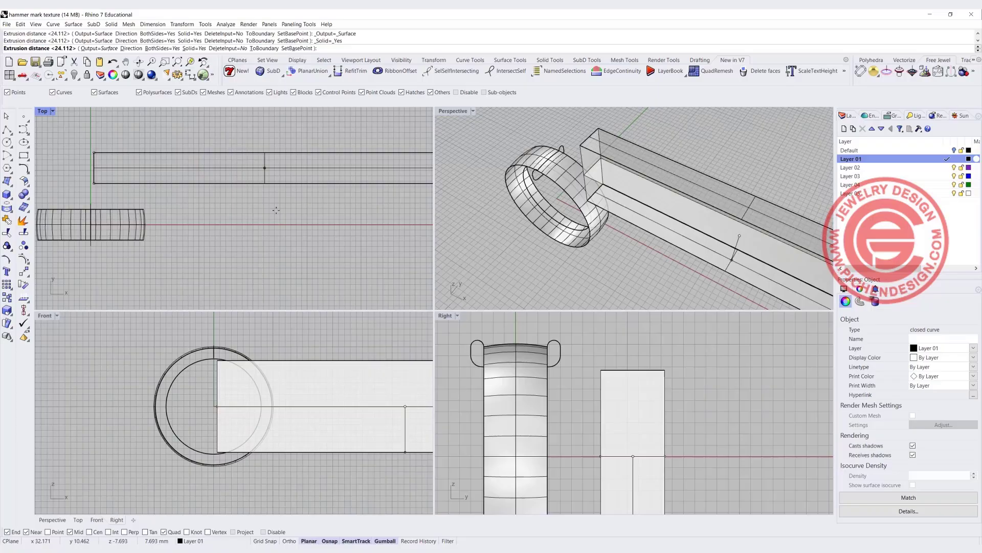
left_click(157, 40)
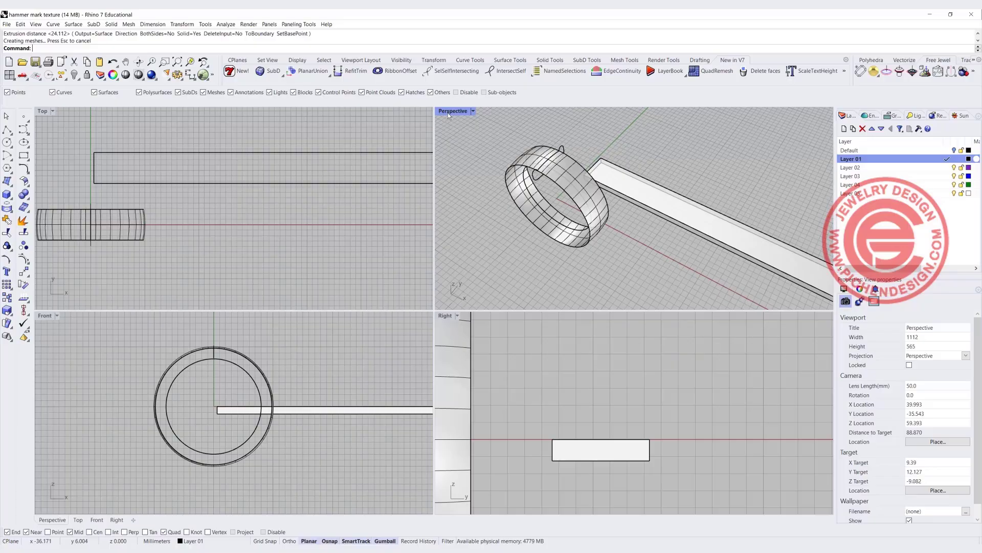
double_click(452, 111)
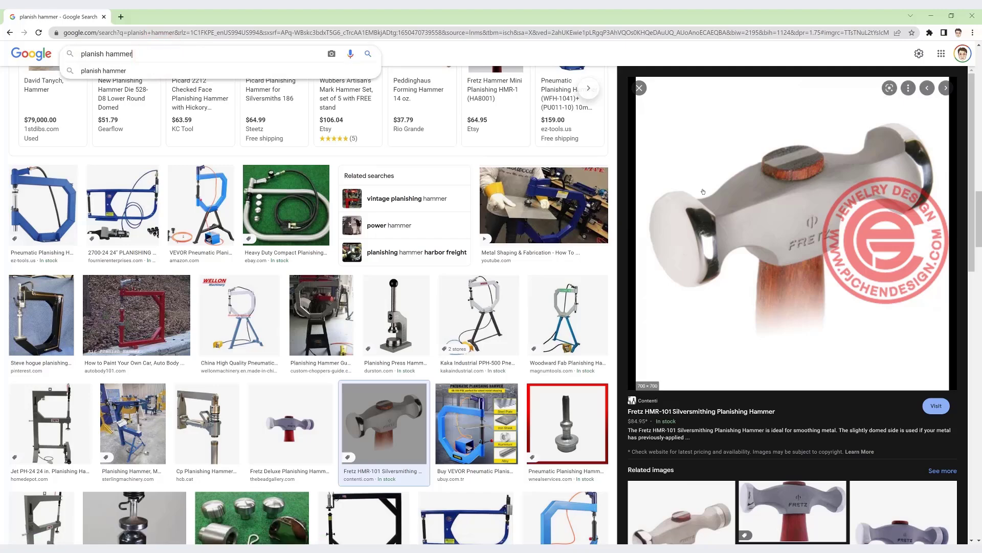
Open the planishing hammer product page, then return to the planish hammer search results
left_click(935, 405)
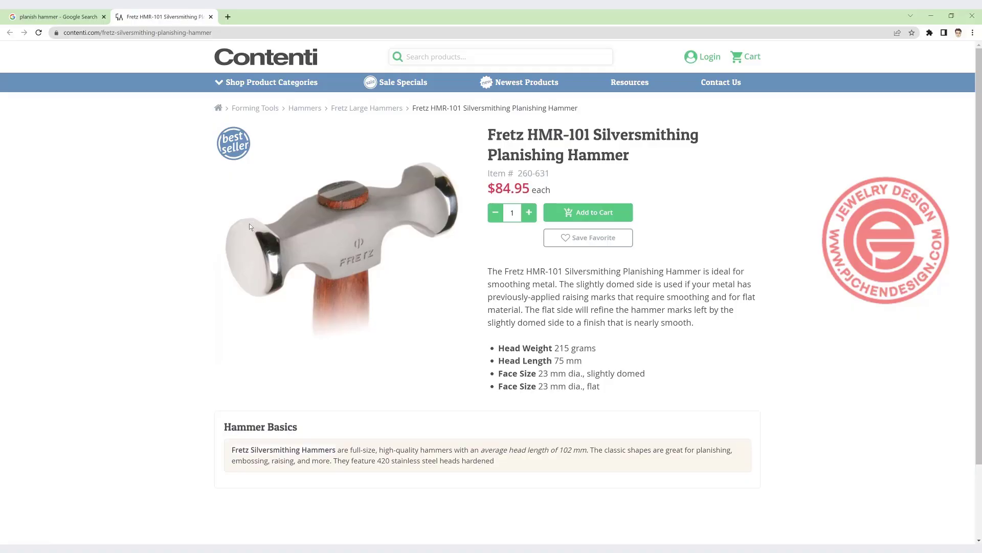
mouse_move(238, 235)
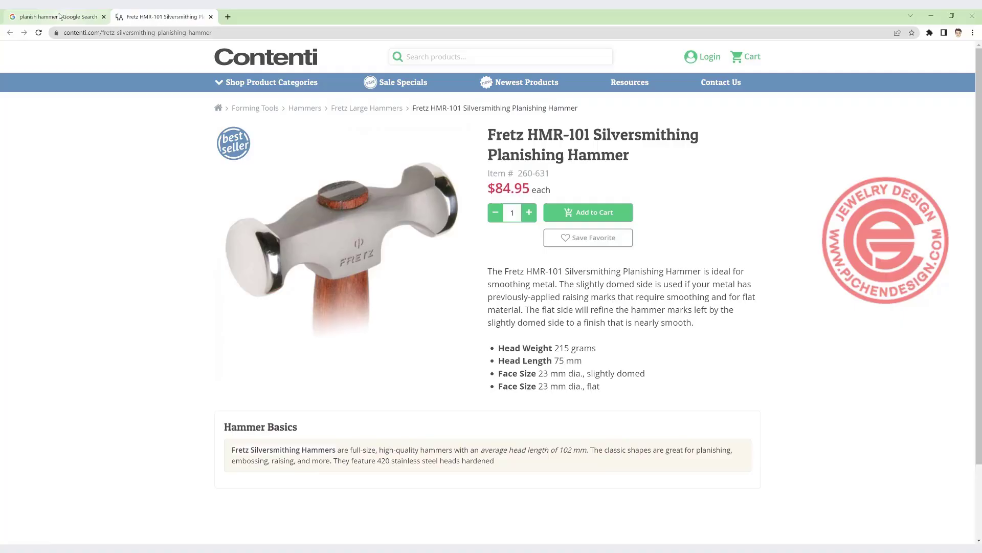
left_click(56, 16)
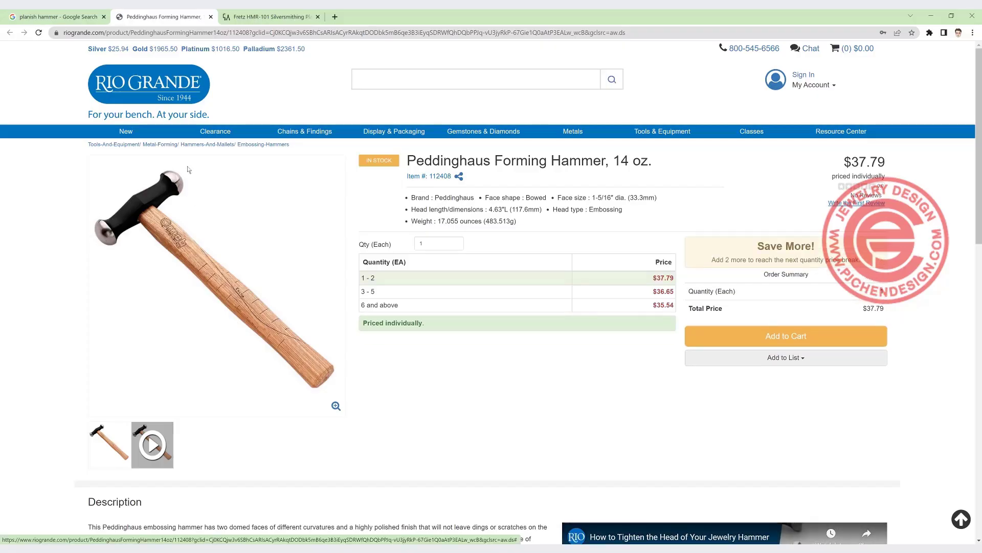
mouse_move(151, 266)
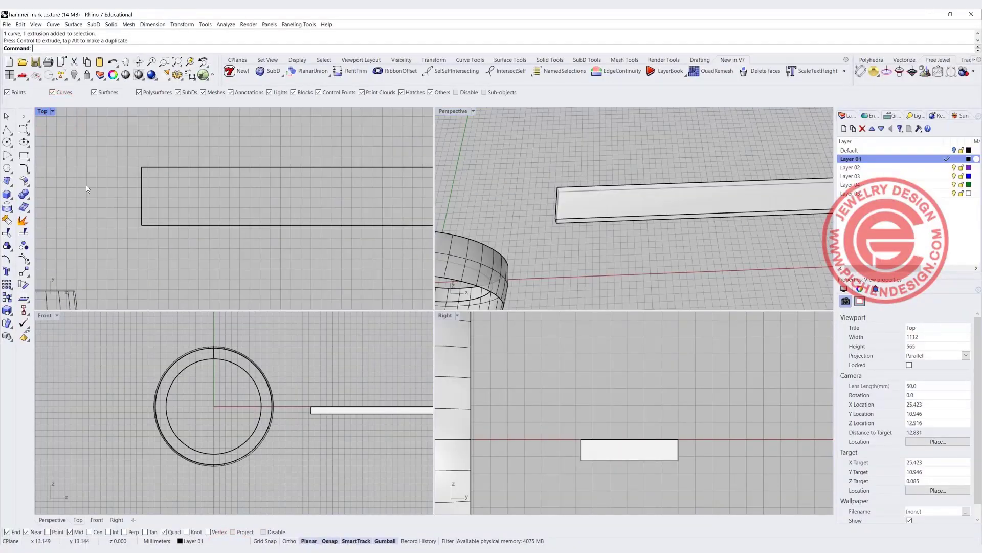
Place a sphere at the slab end and scale it flat into an ellipsoid touching the slab
left_click(8, 181)
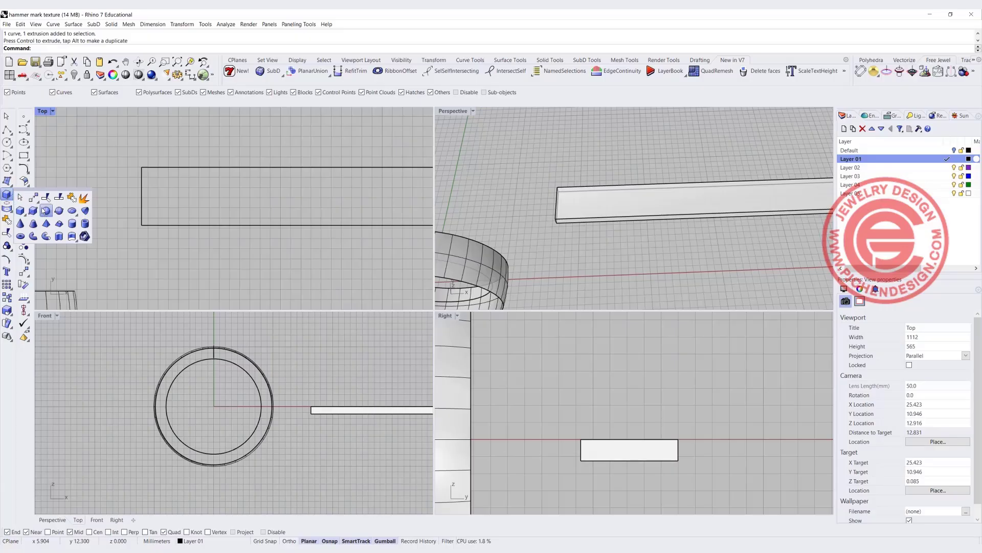
left_click(34, 223)
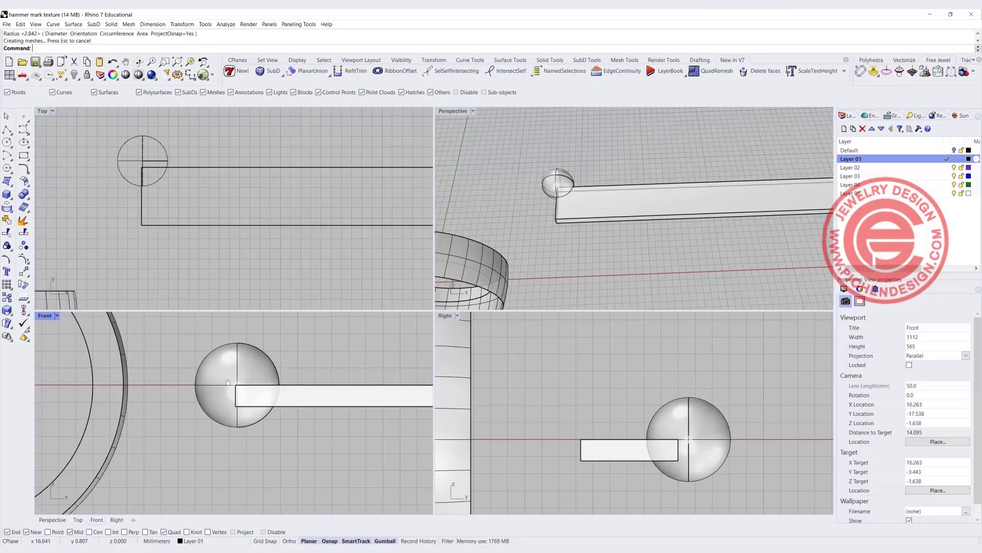
left_click(235, 383)
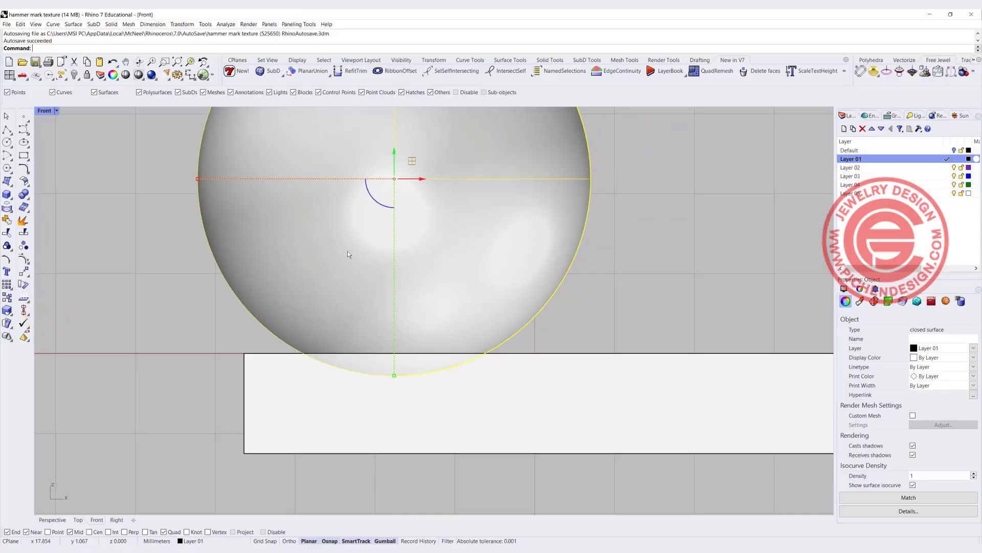
left_click(394, 377)
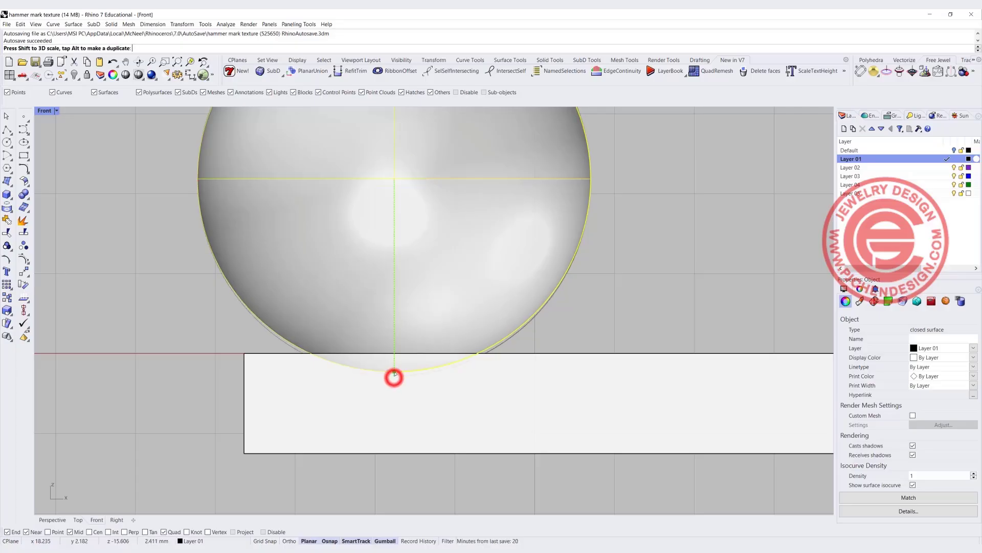
left_click_drag(394, 376, 394, 320)
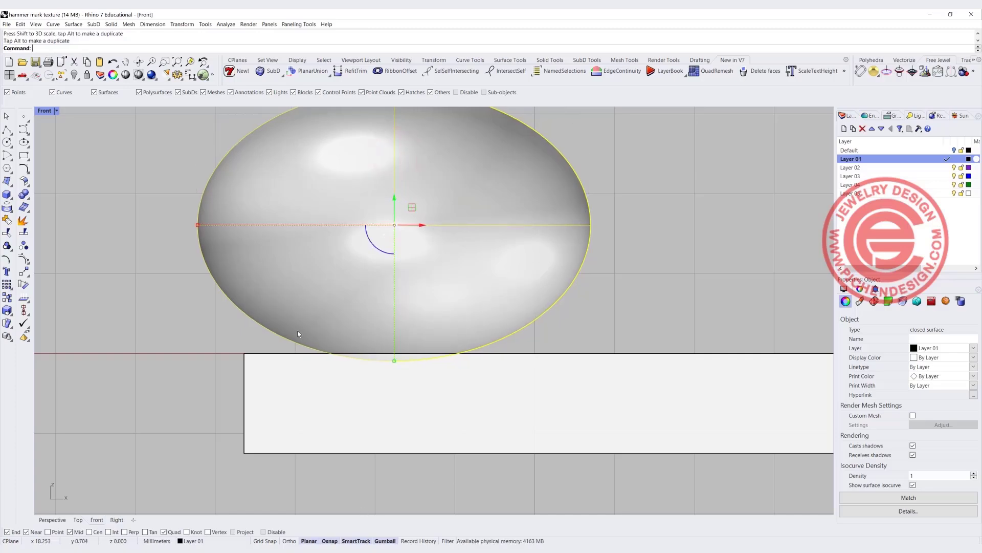
mouse_move(387, 196)
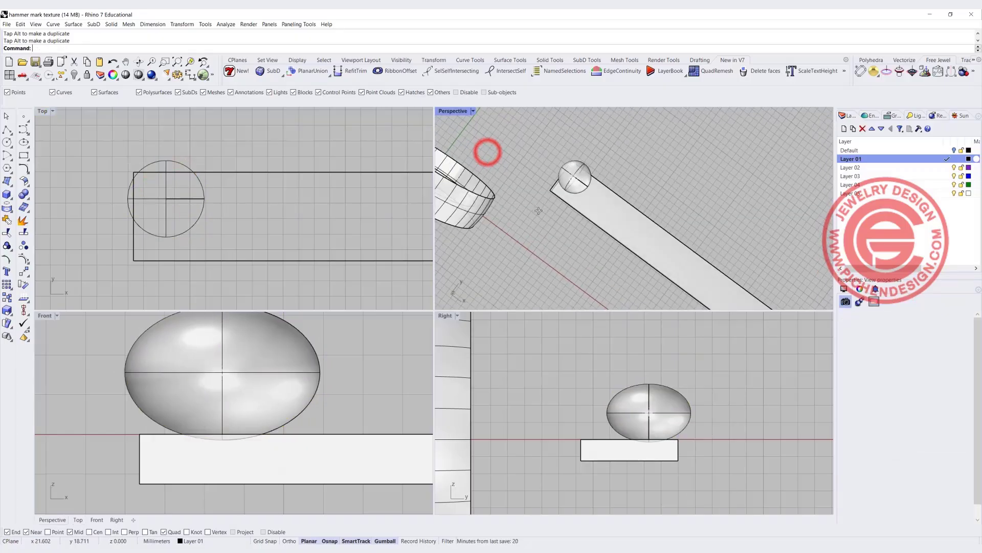
double_click(452, 111)
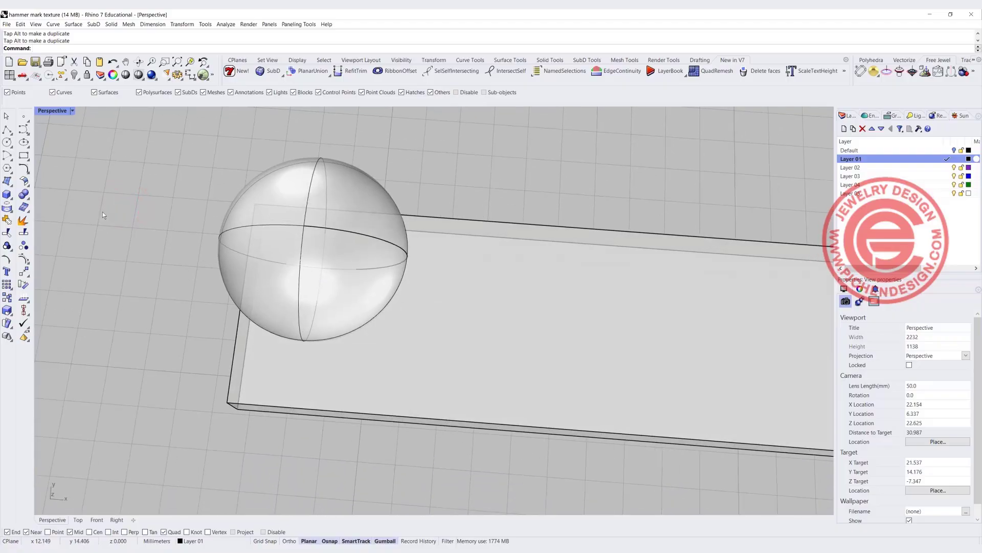
Test a Boolean difference carving the ellipsoid from the slab, then undo it
left_click(24, 196)
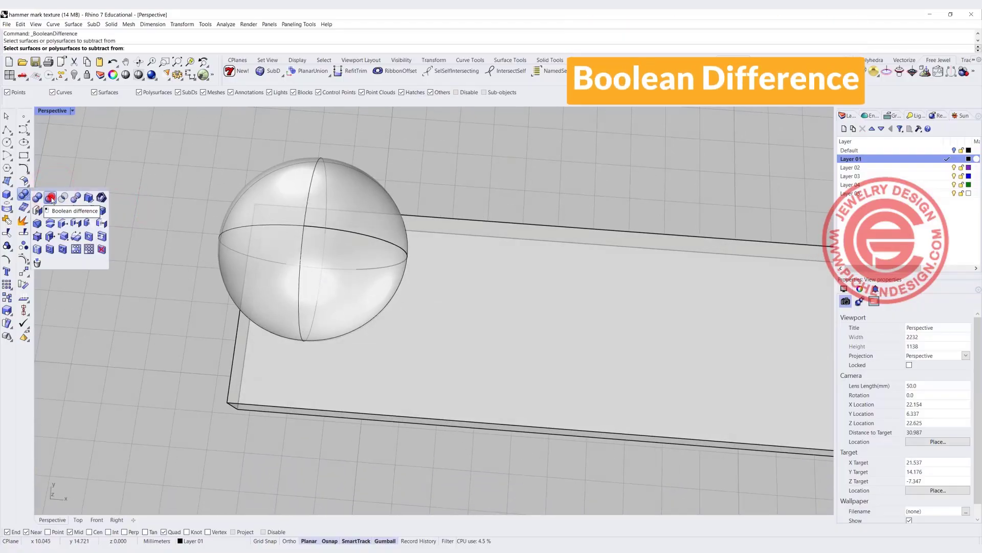
left_click(366, 191)
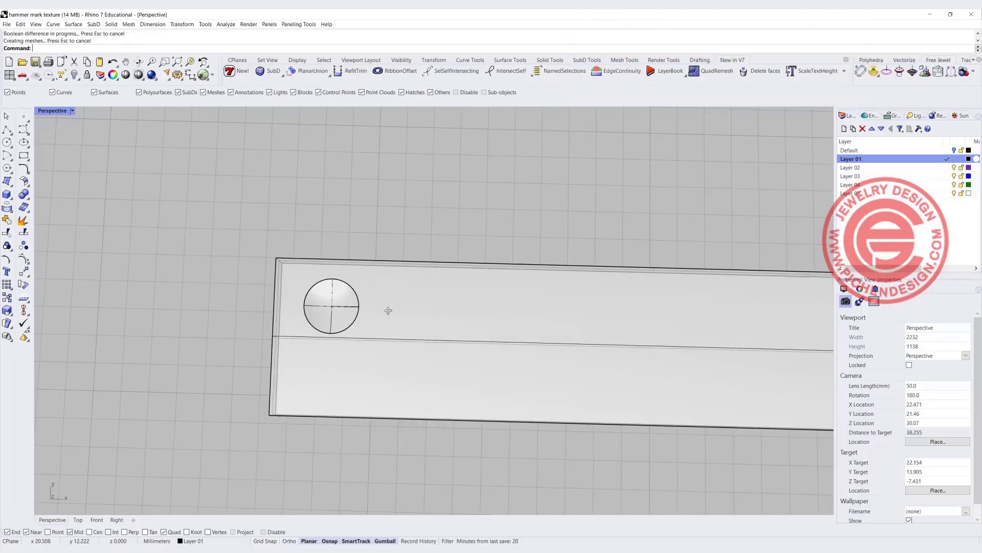
left_click(52, 111)
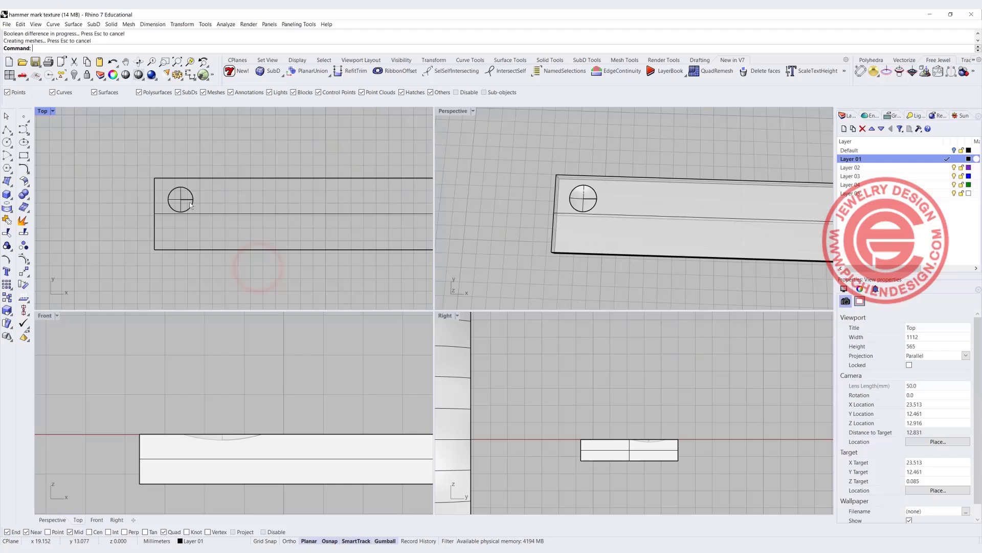
key("ctrl+z")
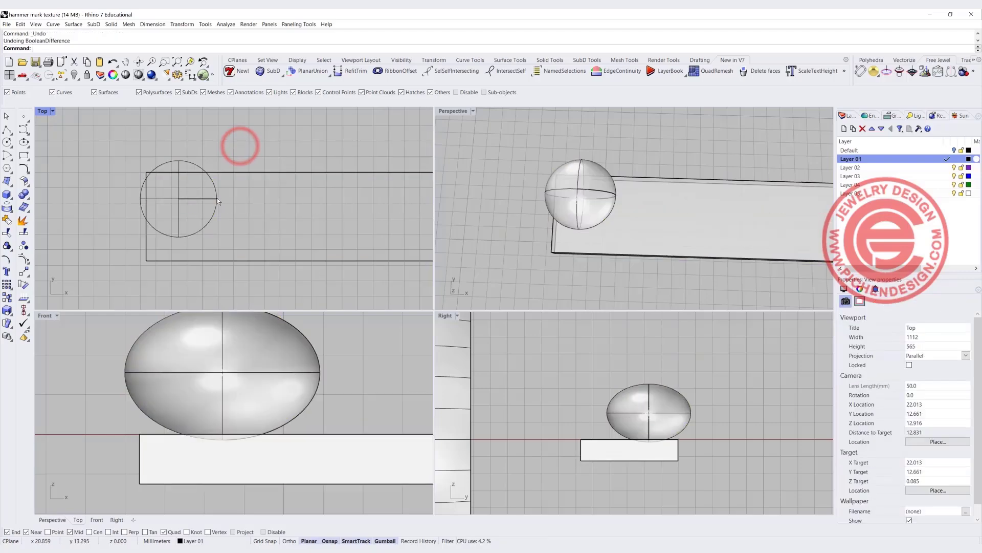
Copy the ellipsoid twice, subtract all three from the slab, then undo the carve
left_click(179, 199)
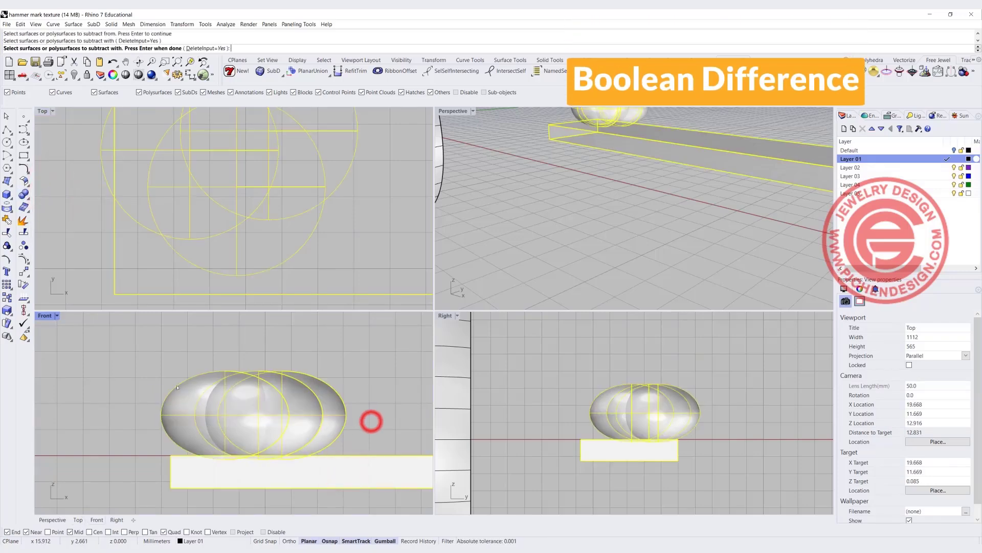
key("Enter")
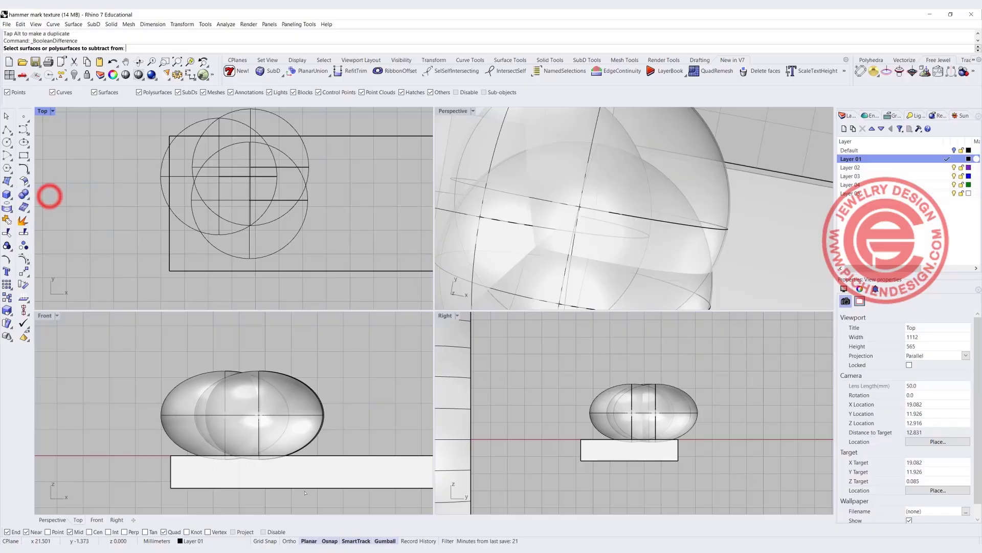
left_click(245, 407)
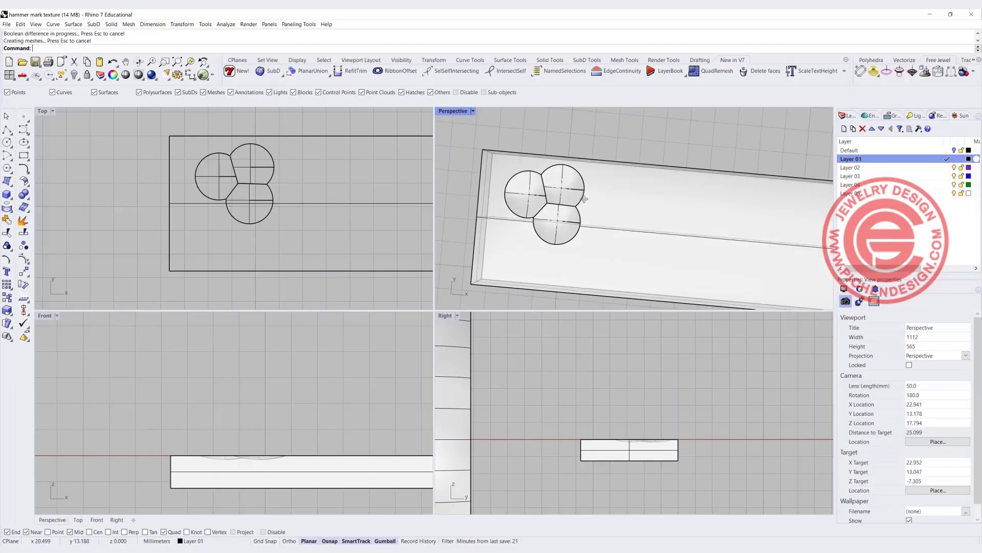
key("ctrl+z")
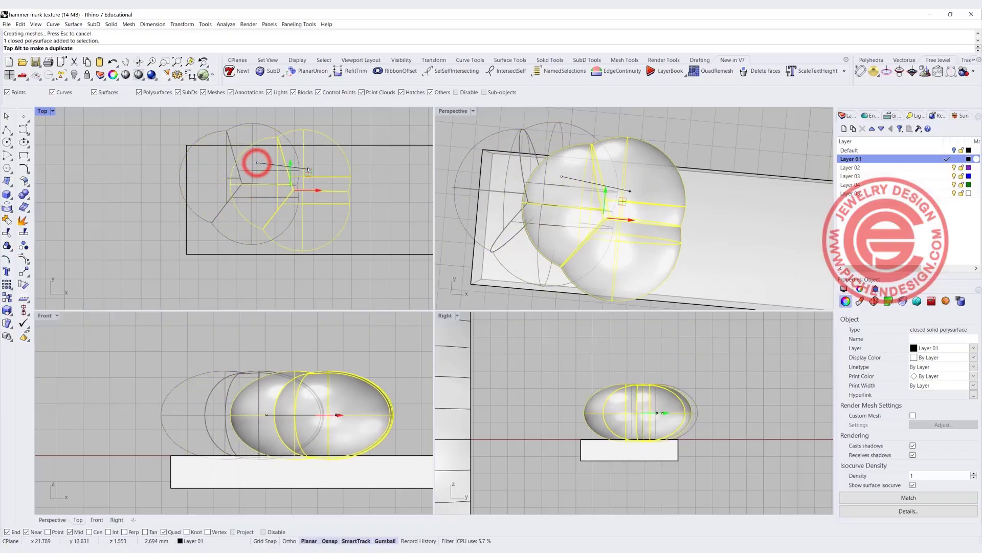
Add more rotated ellipsoid copies overlapping the slab end
key("ctrl+z")
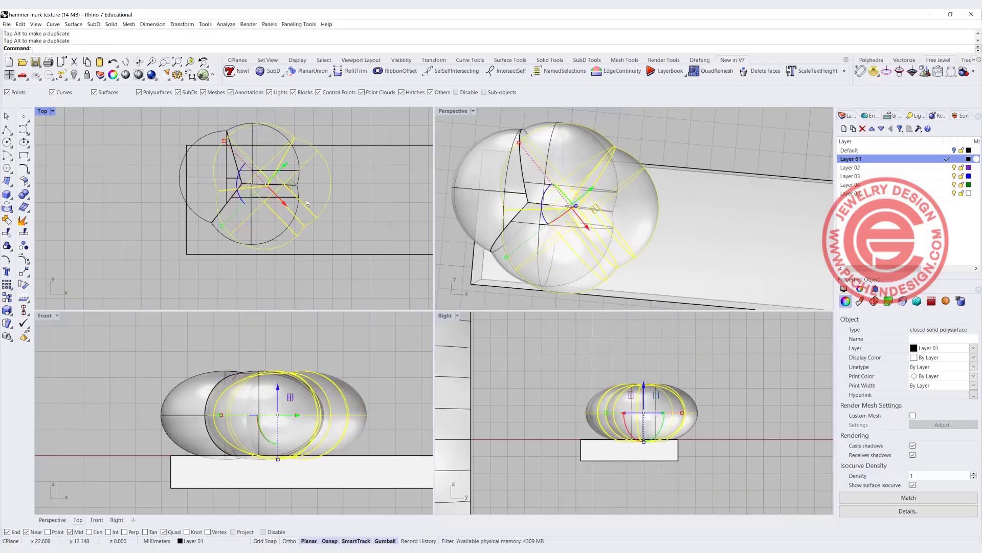
left_click(300, 164)
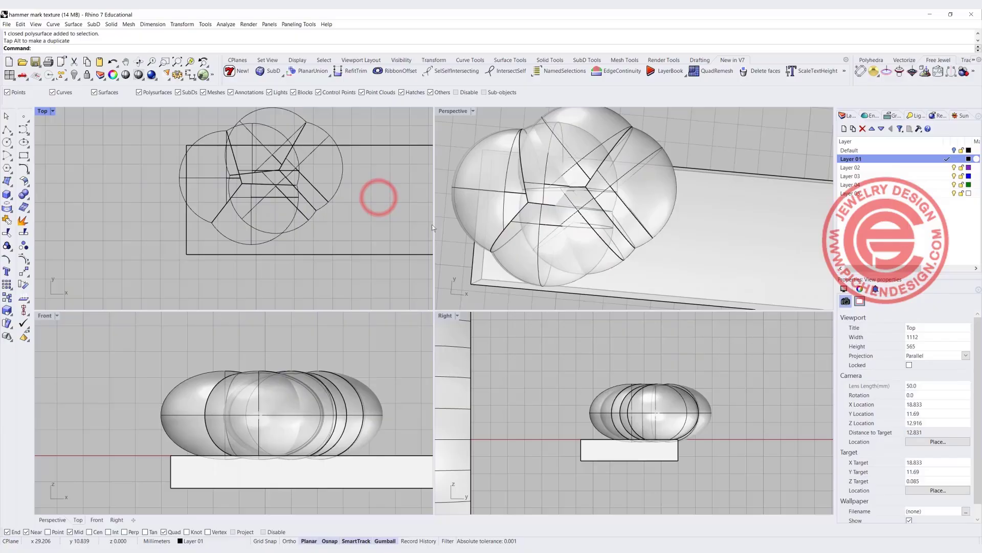
left_click(323, 191)
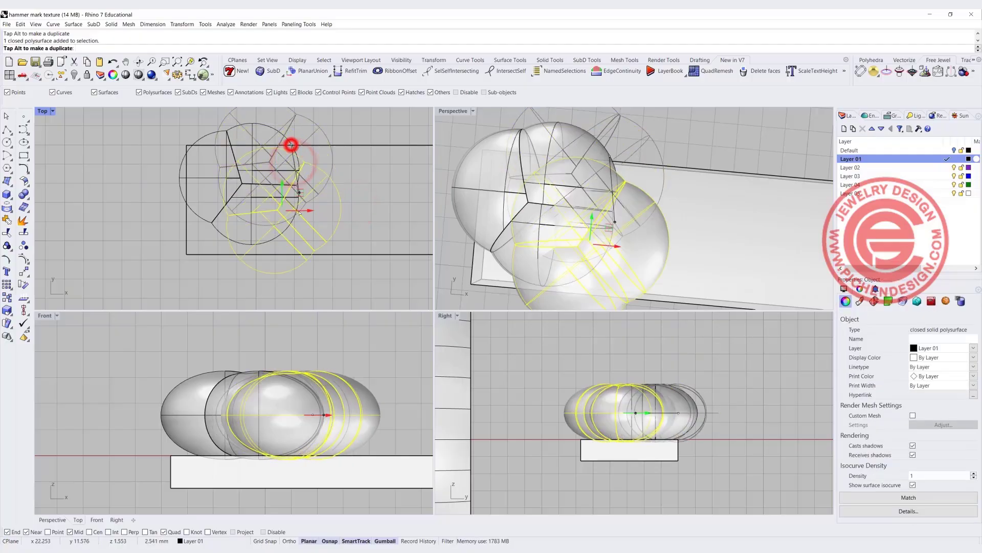
left_click_drag(291, 144, 285, 201)
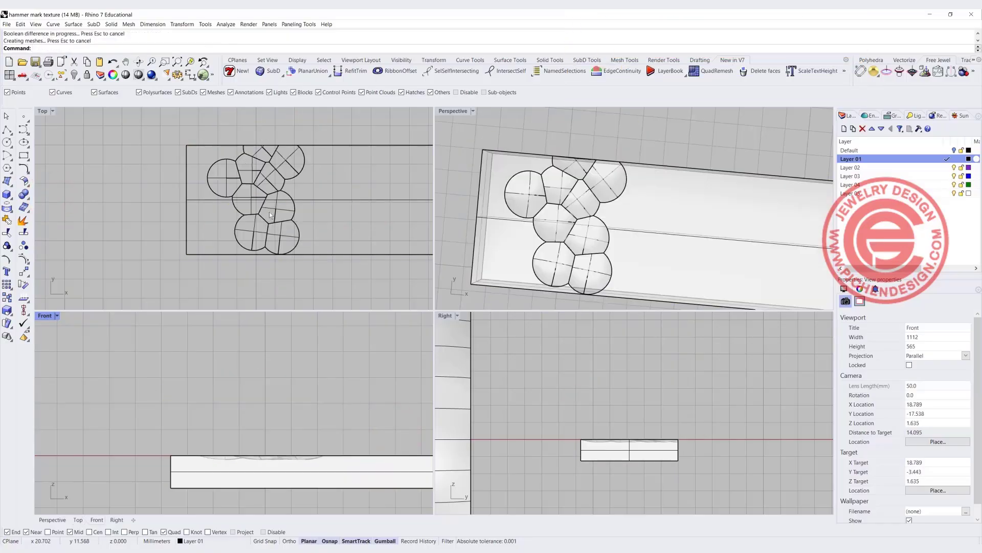
Undo the test carve and merge the ellipsoids into one solid with BooleanUnion
key("ctrl+z")
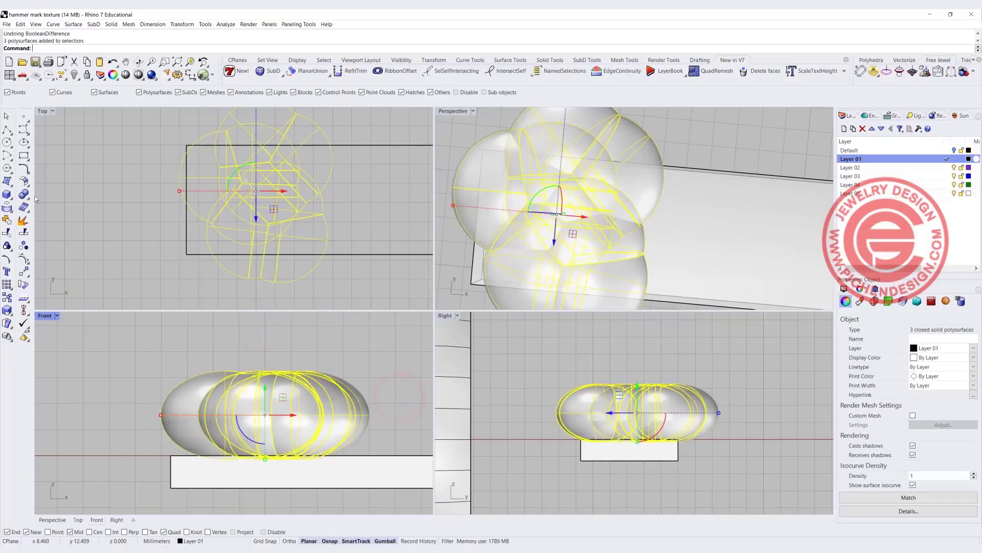
left_click(25, 193)
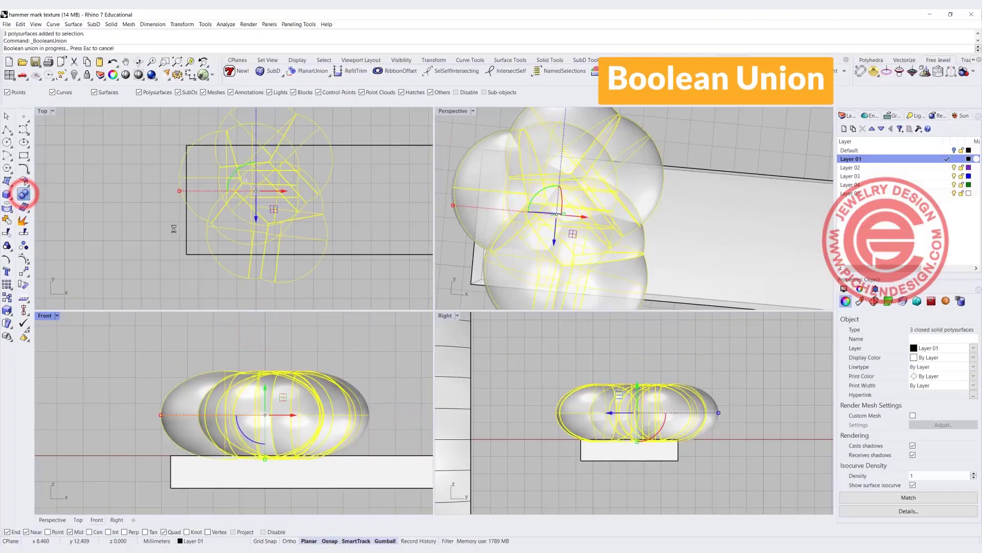
left_click(25, 193)
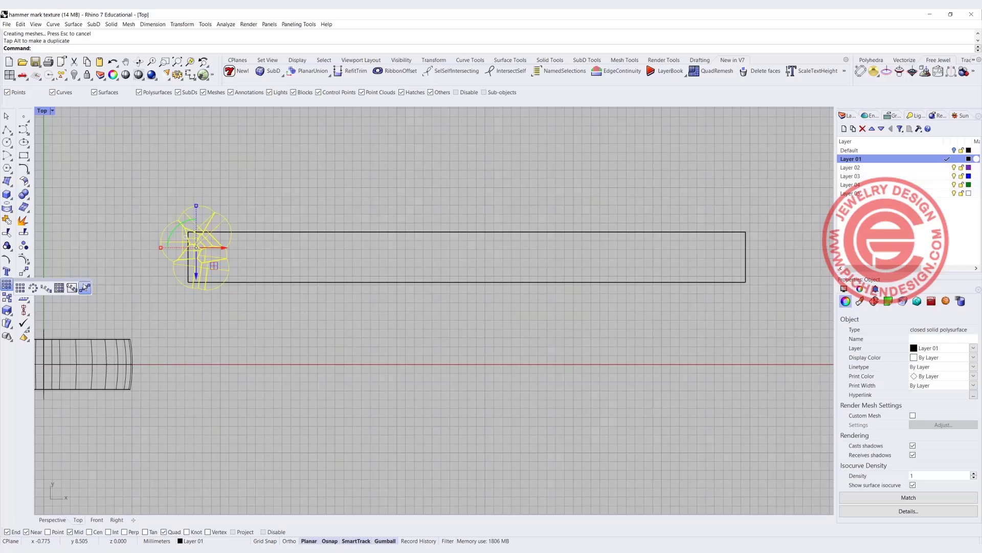
Array the ellipsoid cluster into 10 copies along the slab, then nudge one copy off-spacing
left_click(81, 283)
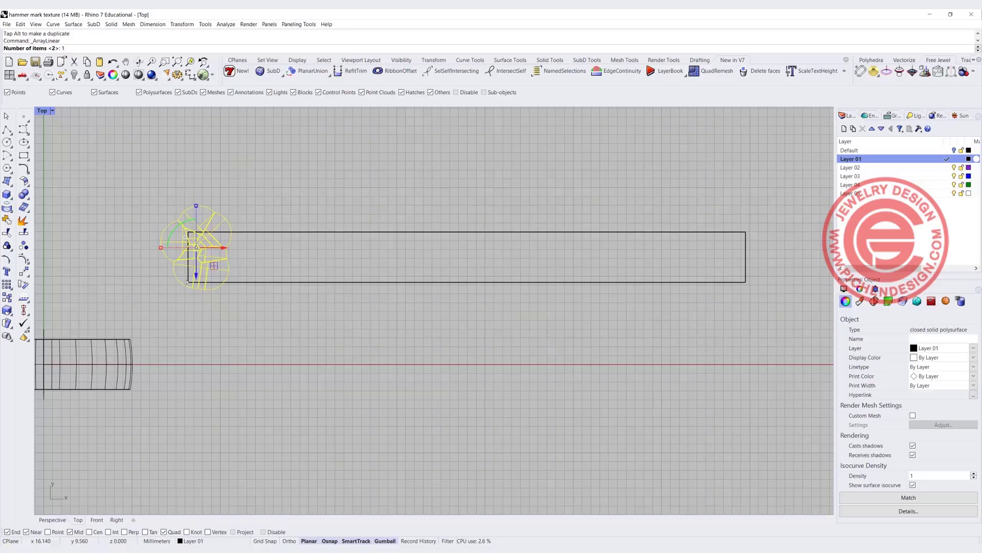
type("10")
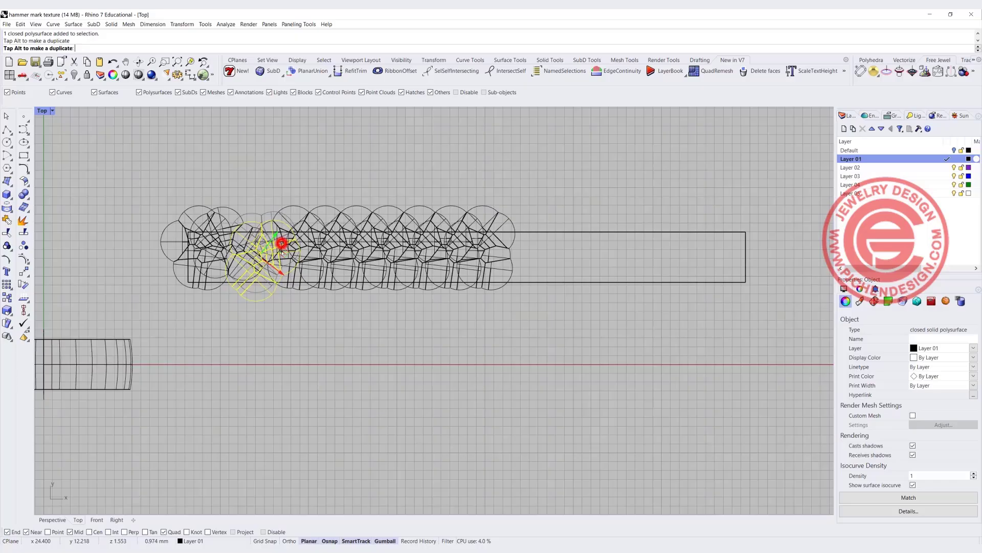
left_click_drag(281, 243, 291, 243)
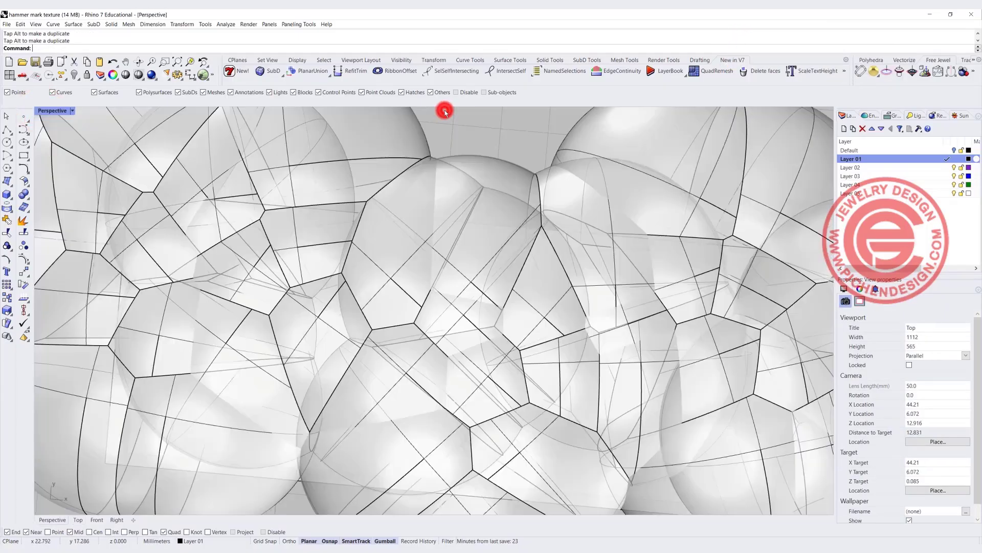
Set Perspective to Rendered and Boolean-subtract the dent spheres from the slab
left_click(73, 111)
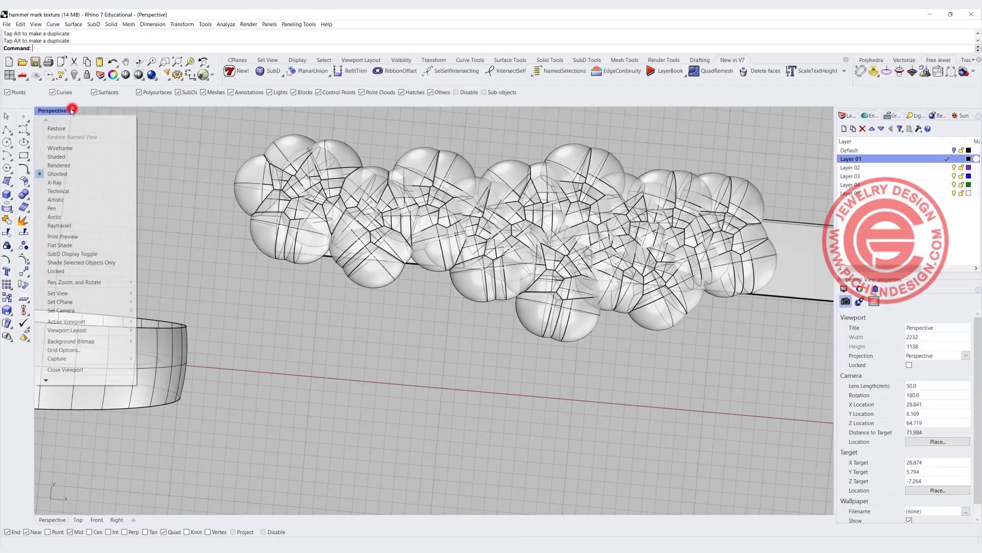
left_click(58, 165)
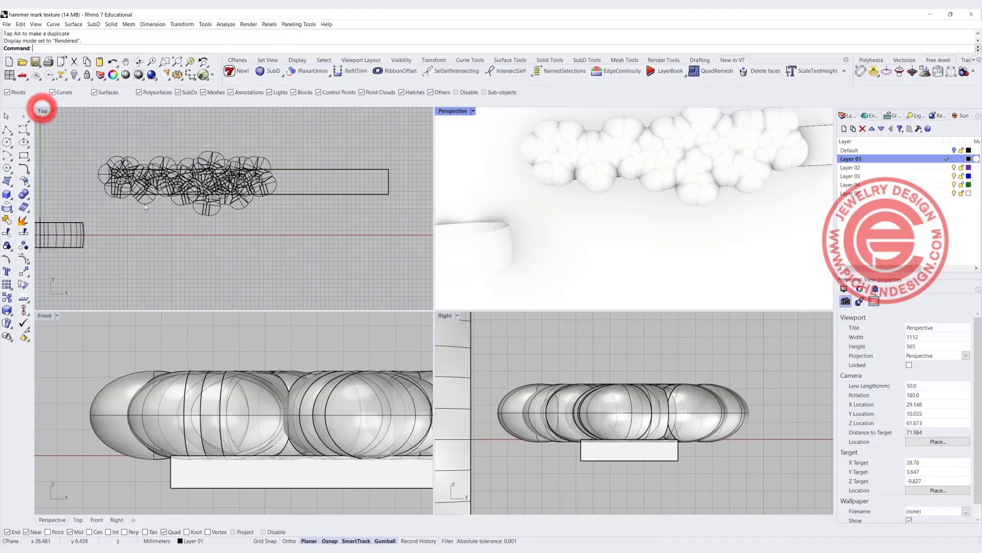
left_click(238, 201)
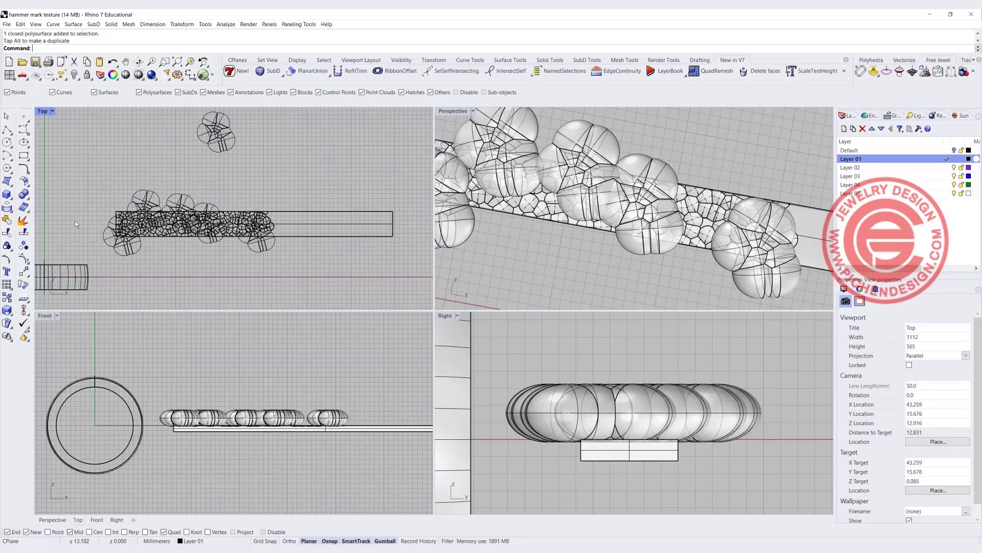
left_click(24, 193)
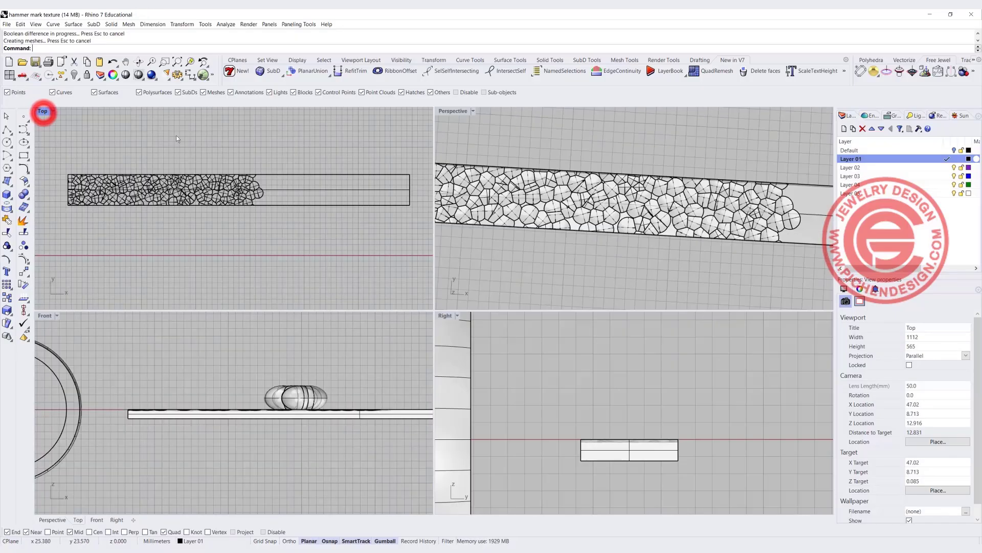
Switch Perspective to Shaded and draw a vertical cutting line across the slab in Top view
left_click(472, 111)
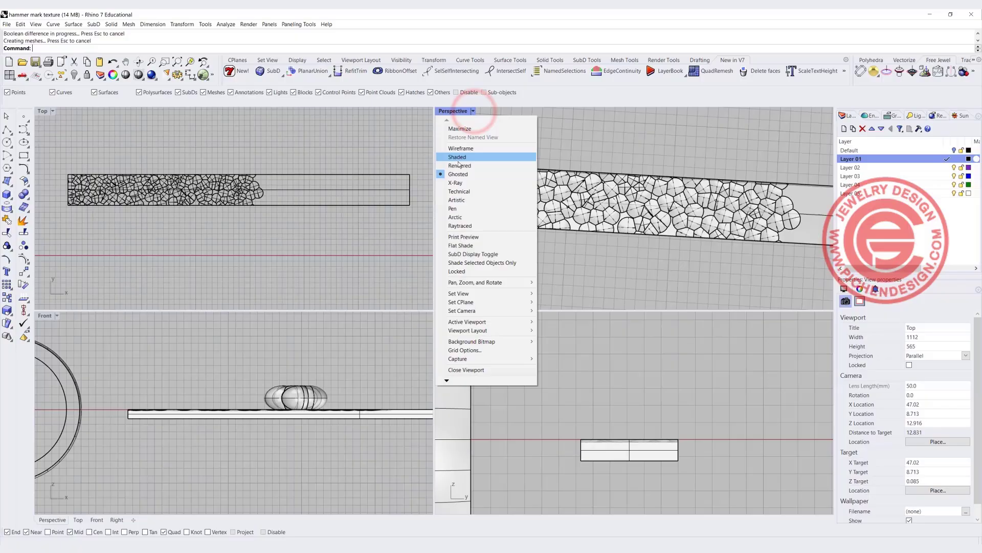
left_click(459, 129)
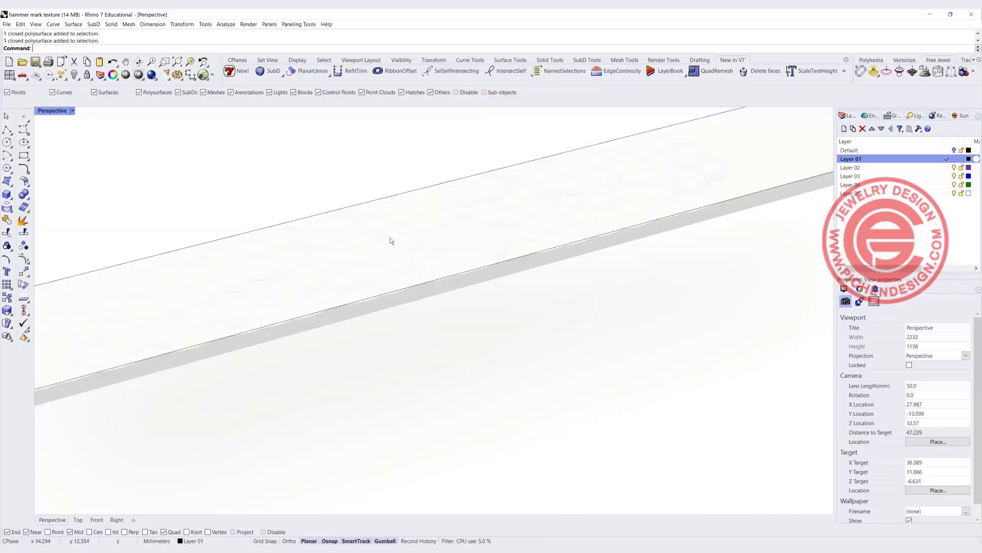
left_click(49, 111)
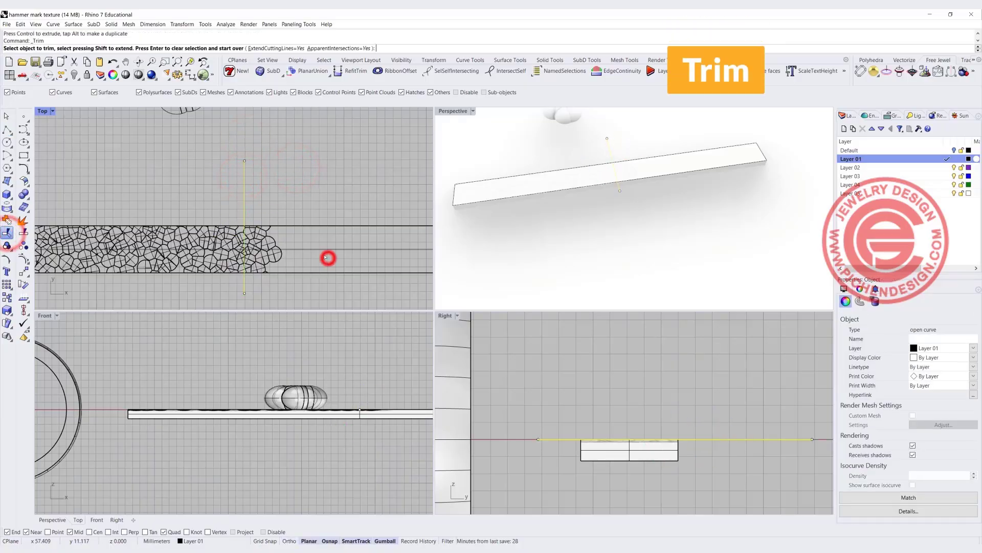
Trim the textured piece at the cutting line and mirror it across the slab
left_click(327, 257)
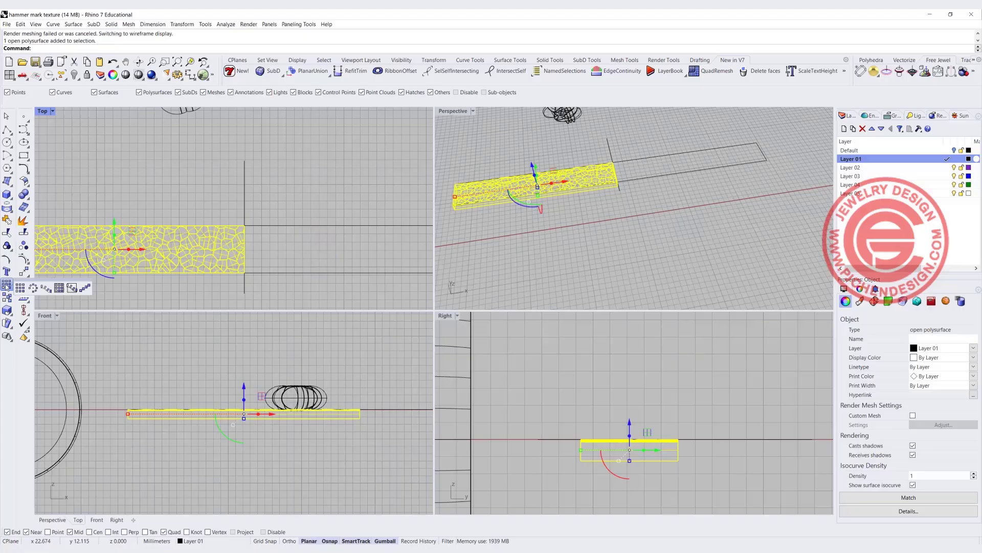
left_click(9, 263)
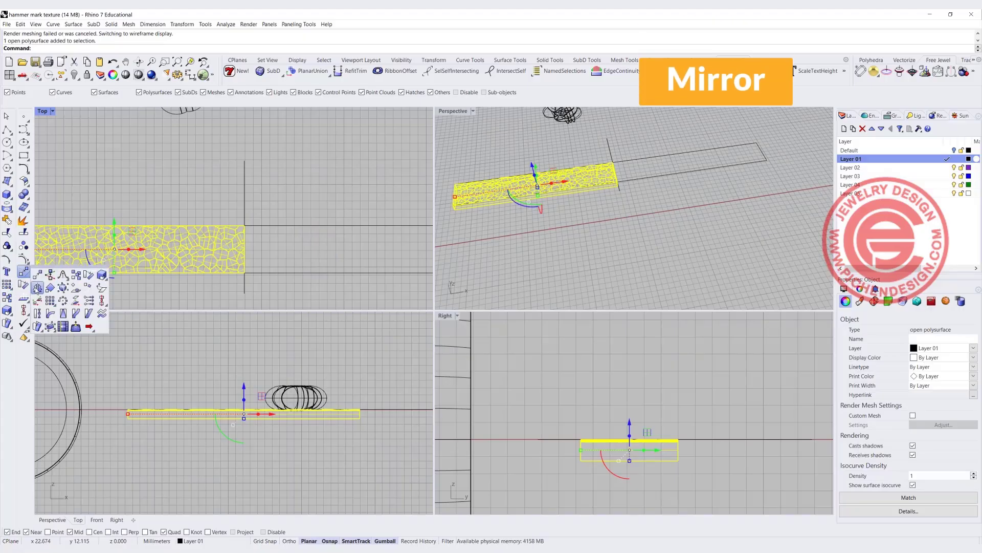
left_click(244, 165)
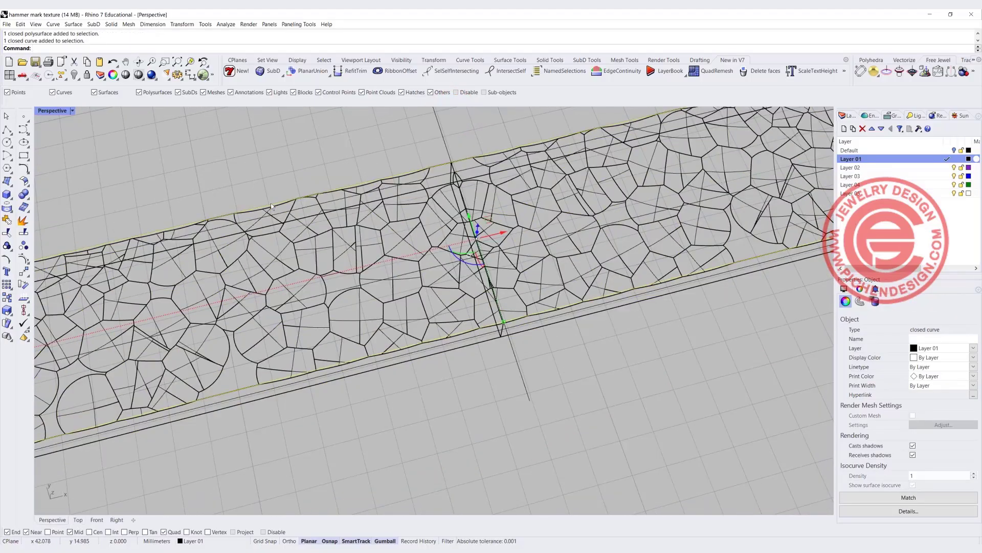
mouse_move(304, 300)
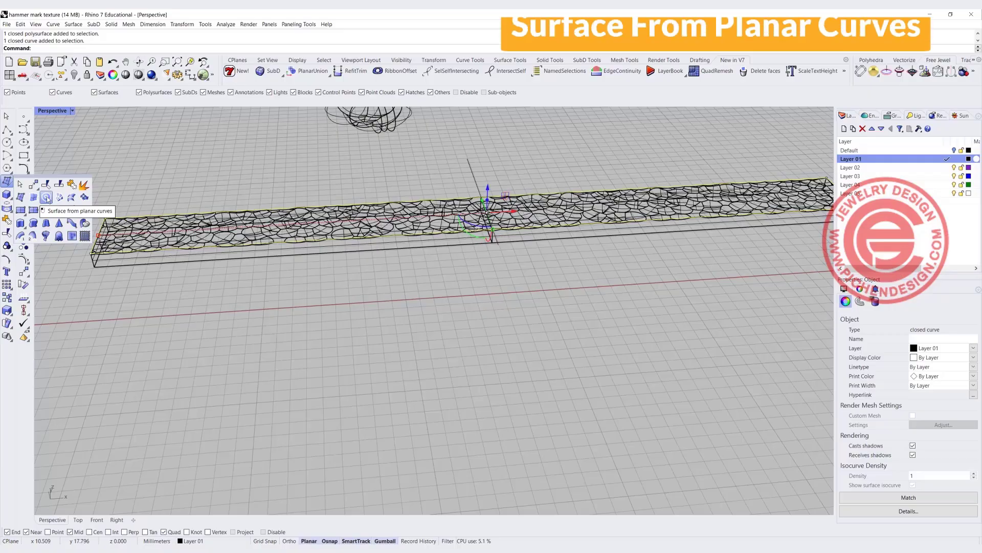
Build a planar surface from the strip outline, switch Perspective to Ghosted, and select that surface
left_click(47, 196)
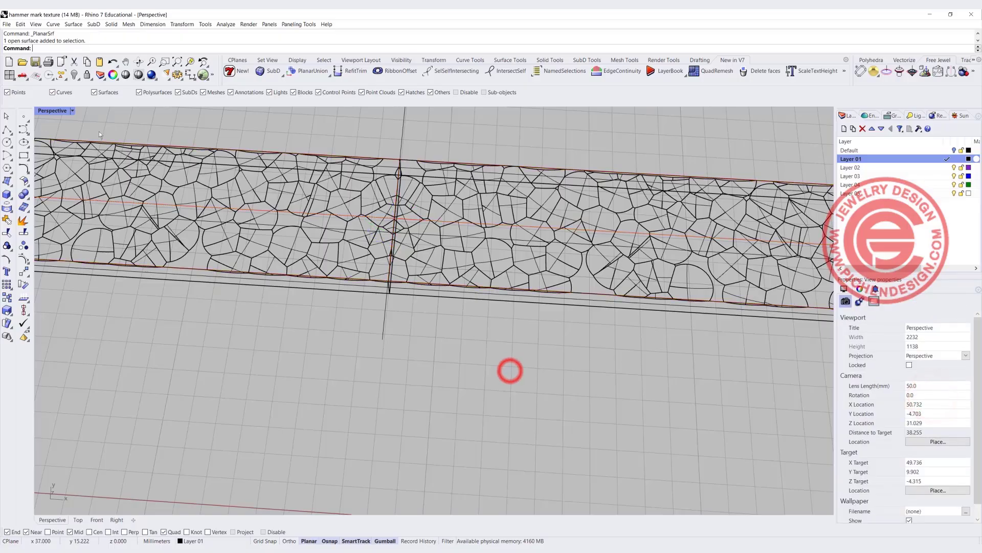
left_click(71, 111)
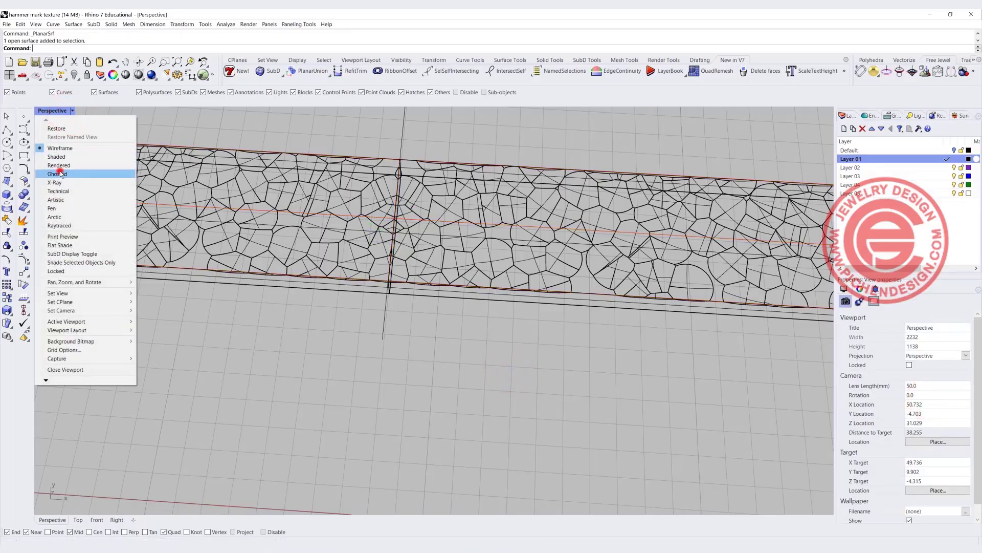
left_click(57, 174)
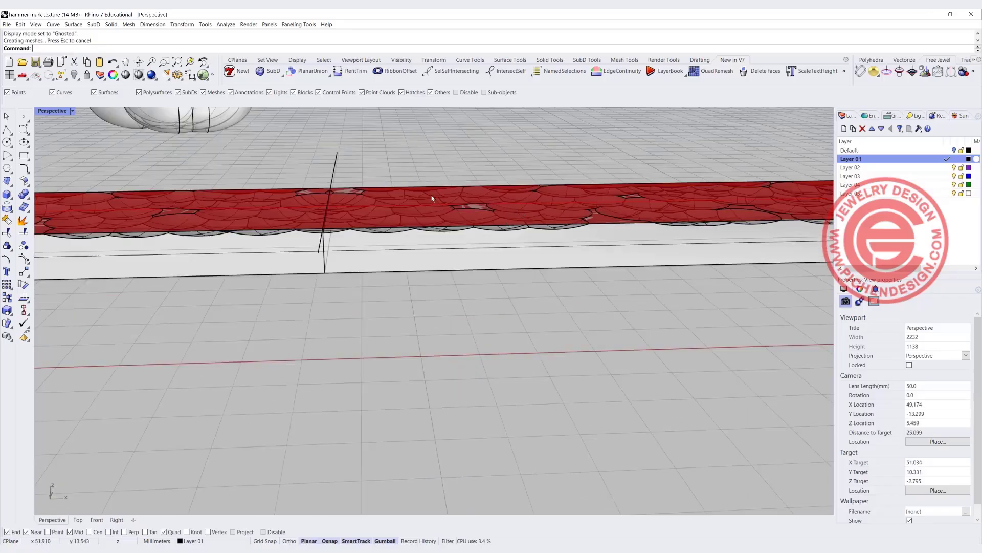
left_click(431, 199)
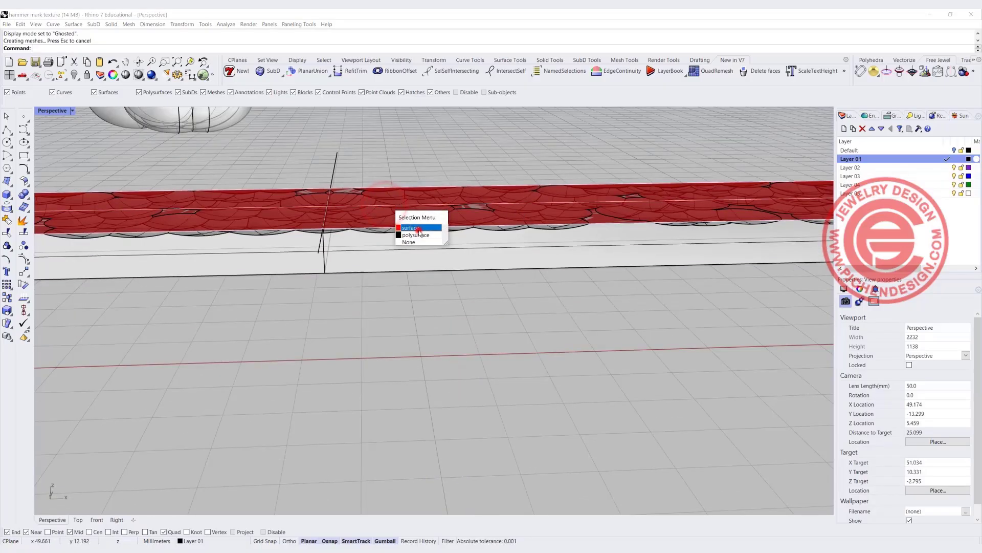
left_click(410, 227)
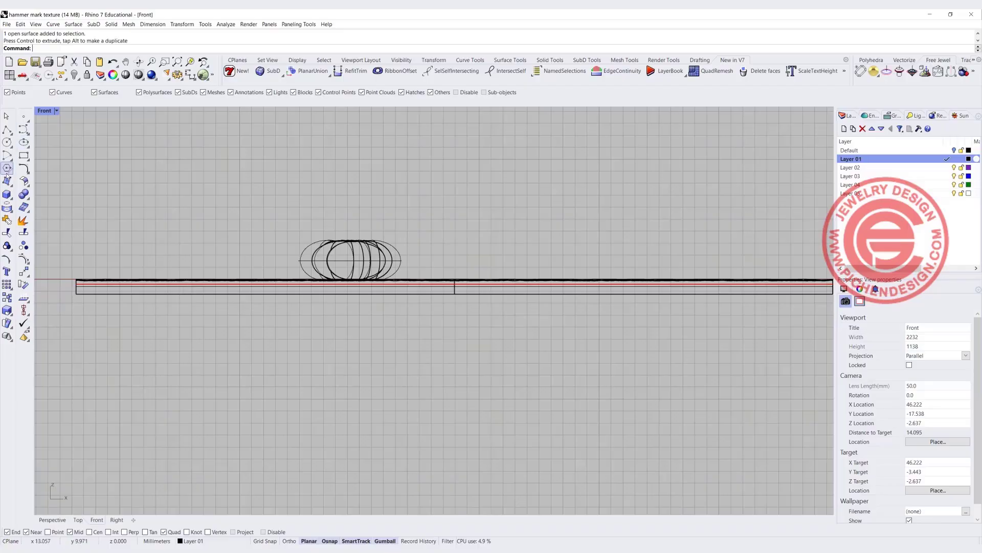
Restore four viewports, box the strip, and confirm the surfaces for BooleanDifference
left_click(9, 195)
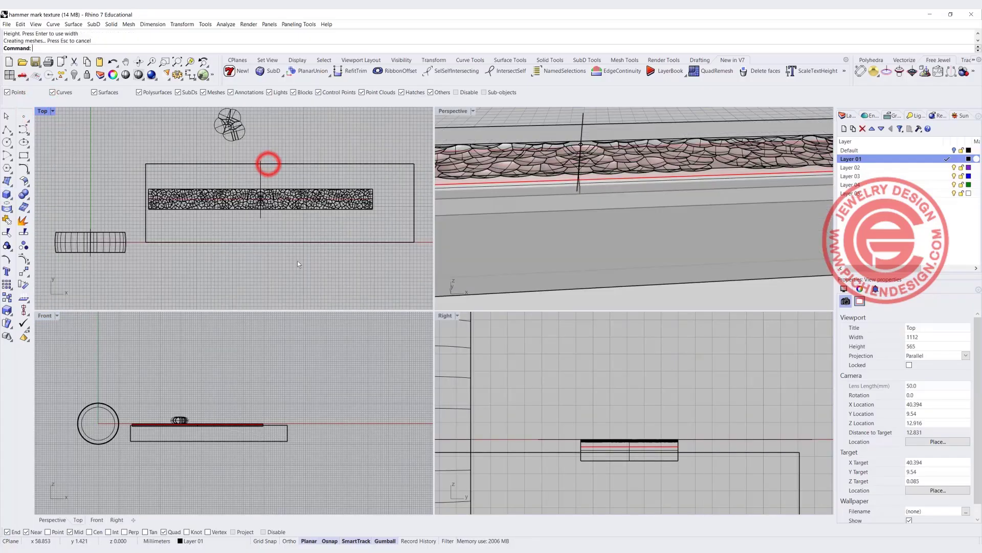
left_click(6, 194)
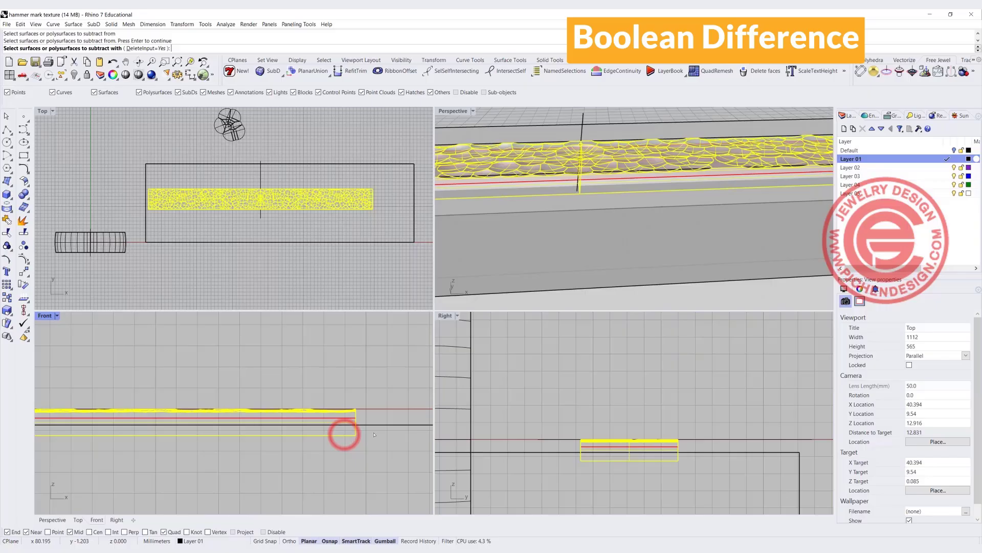
key("enter")
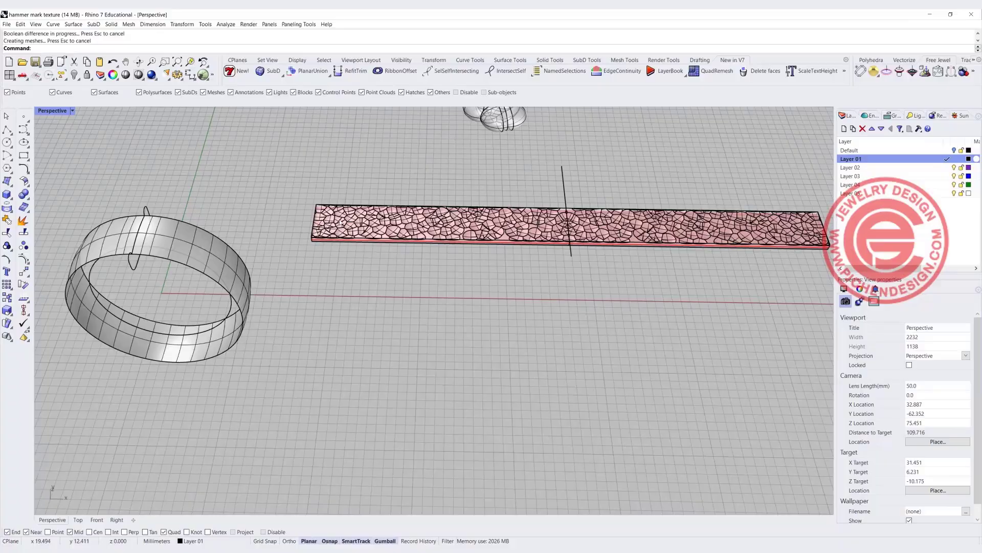
Flow the textured slab along the ring band surface, matching base slab corners
left_click(182, 24)
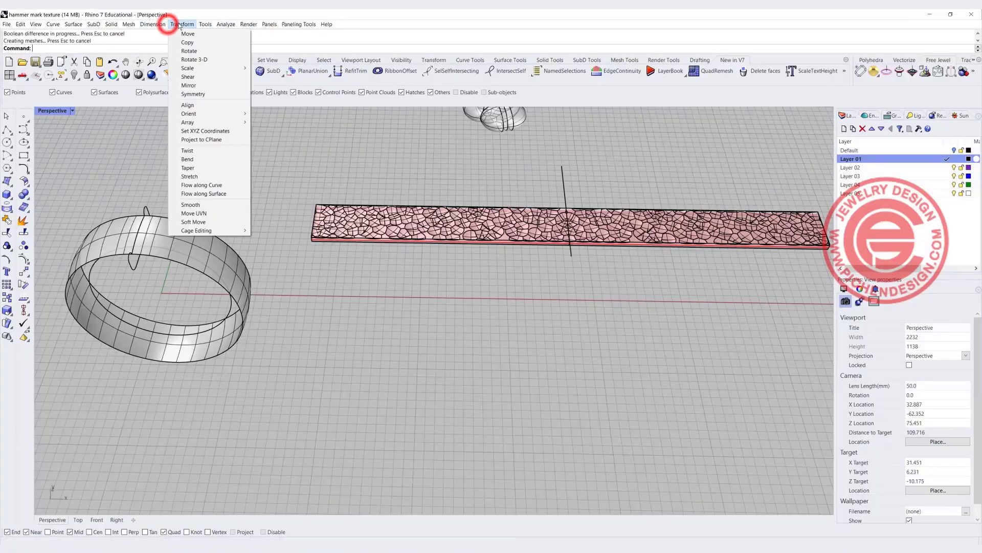
mouse_move(204, 193)
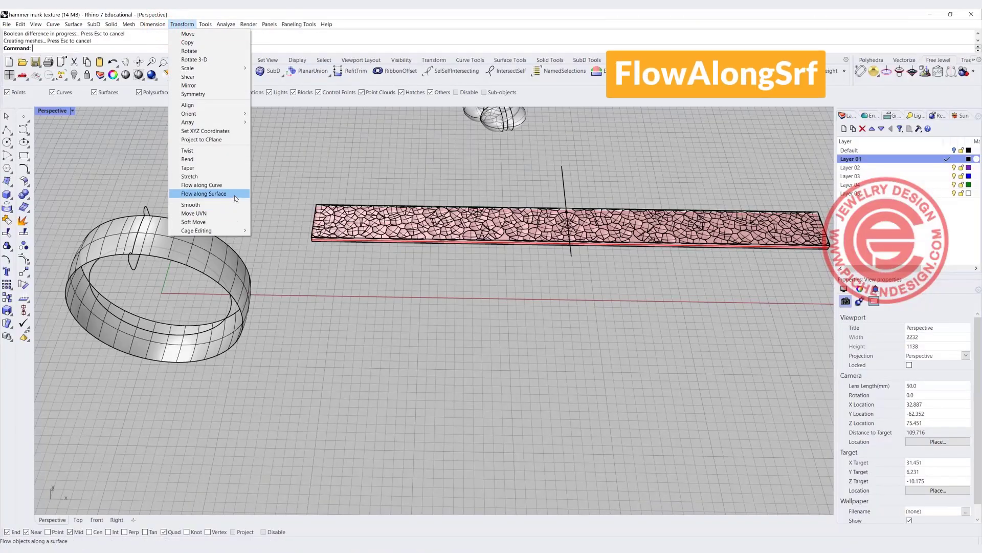
left_click(204, 193)
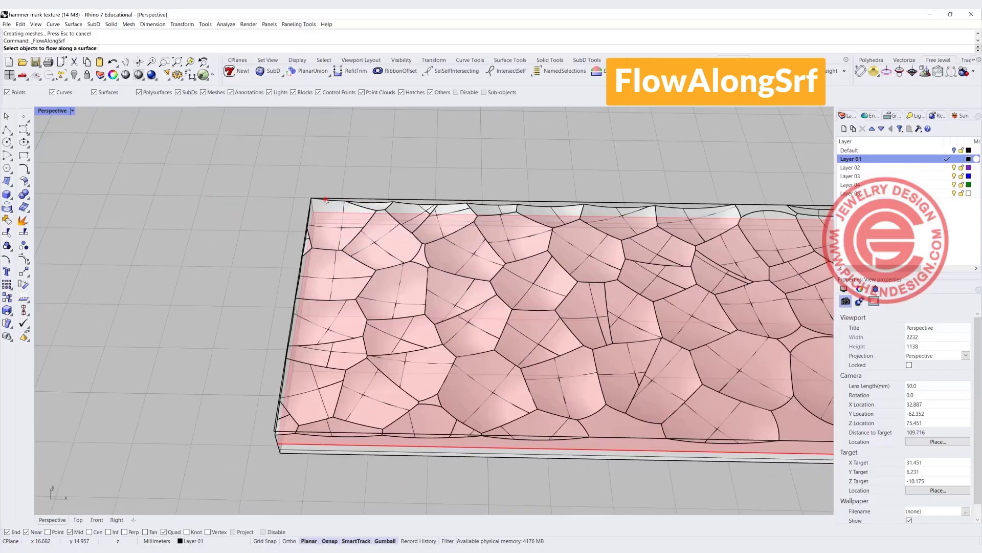
left_click(376, 230)
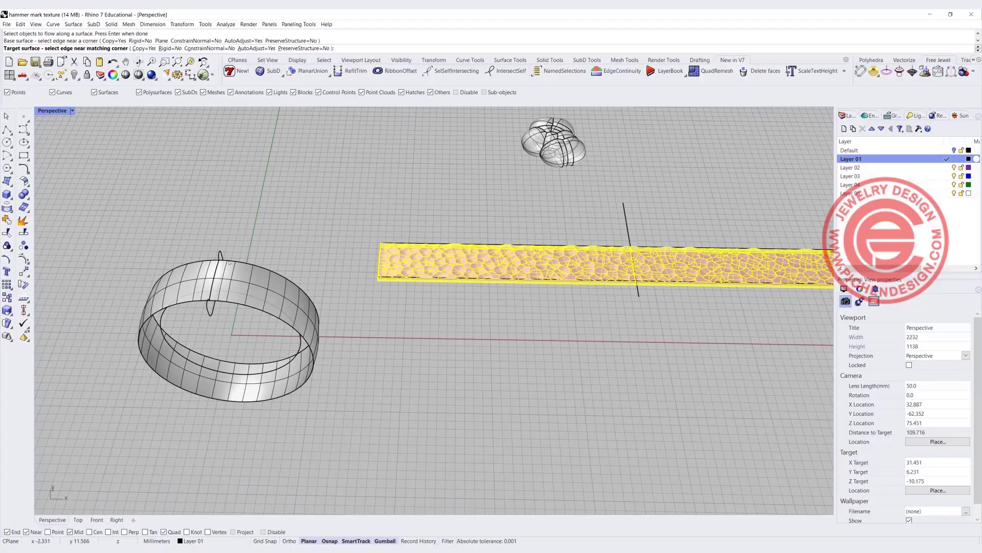
left_click(218, 258)
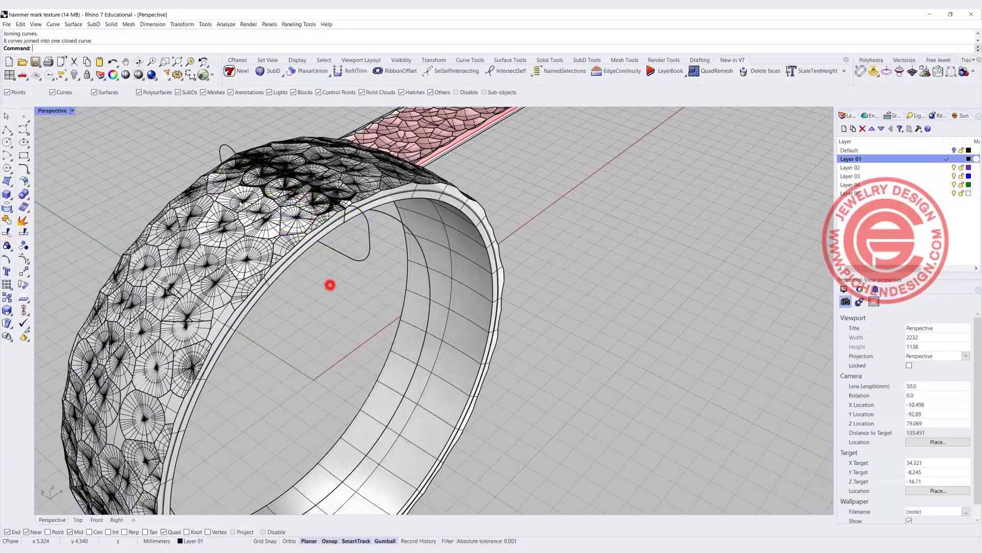
Sweep 1 Rail along the band edges and show Perspective as Rendered
left_click(73, 24)
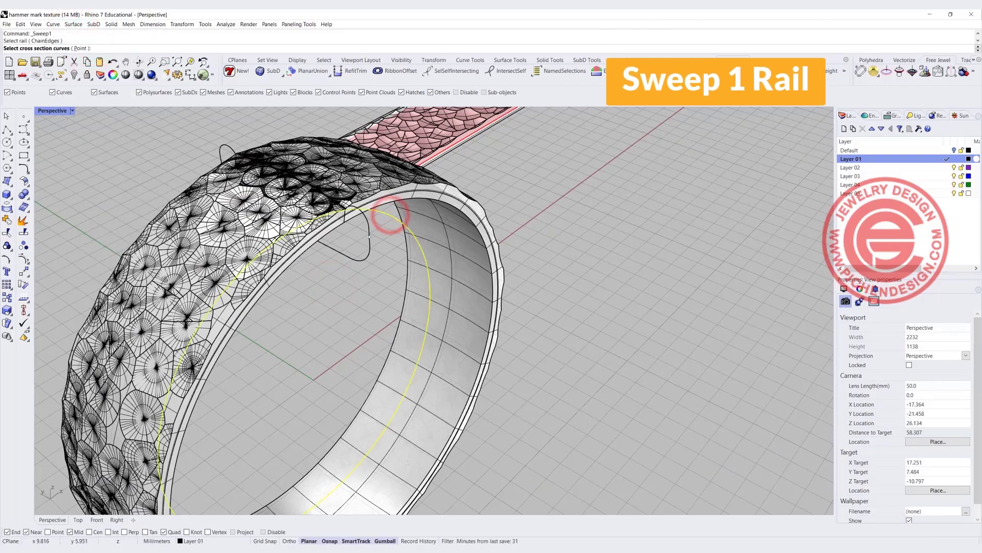
key("Enter")
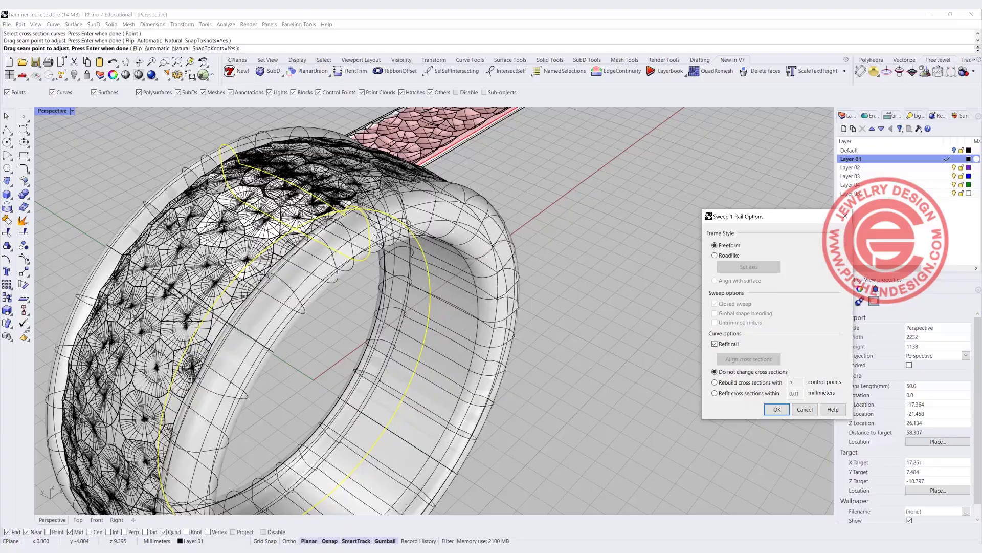
left_click(777, 409)
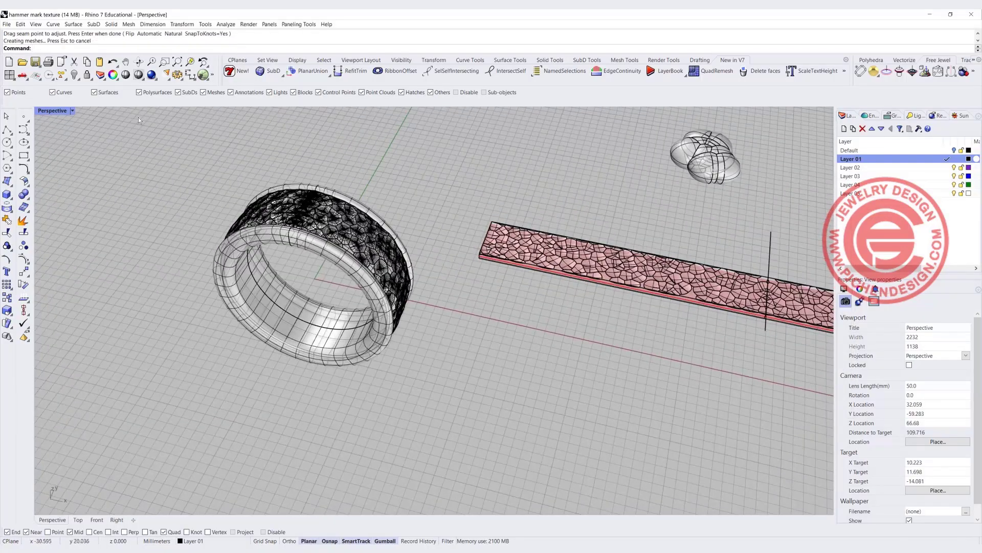
left_click(66, 165)
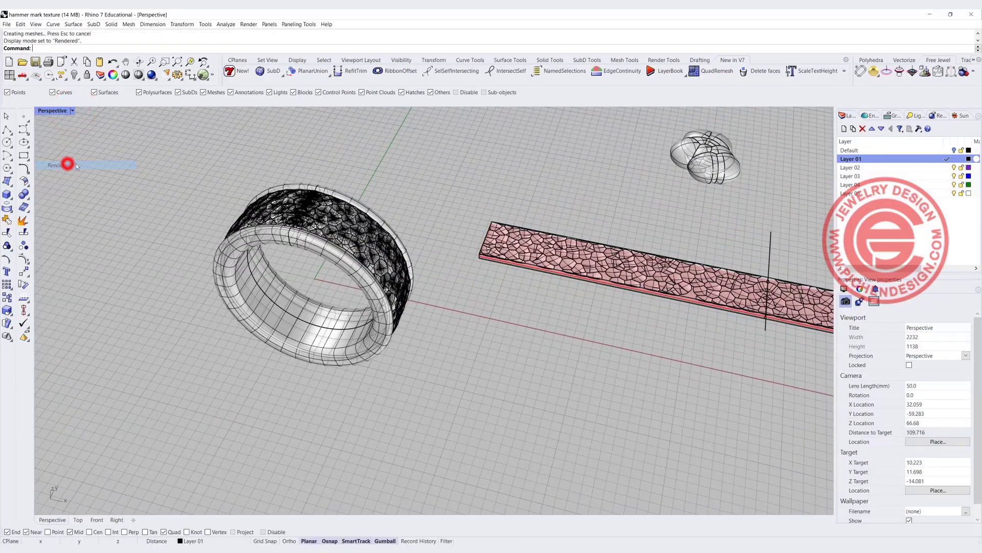